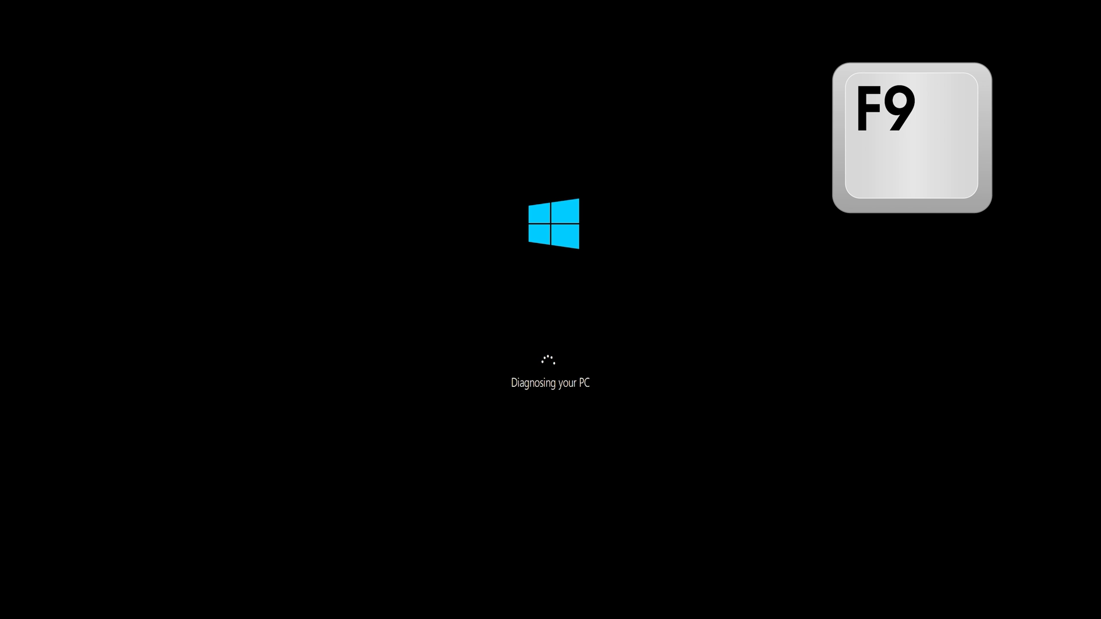
# - Boot into the recovery environment and let Automatic Repair diagnose the PC
pyautogui.press('f9')
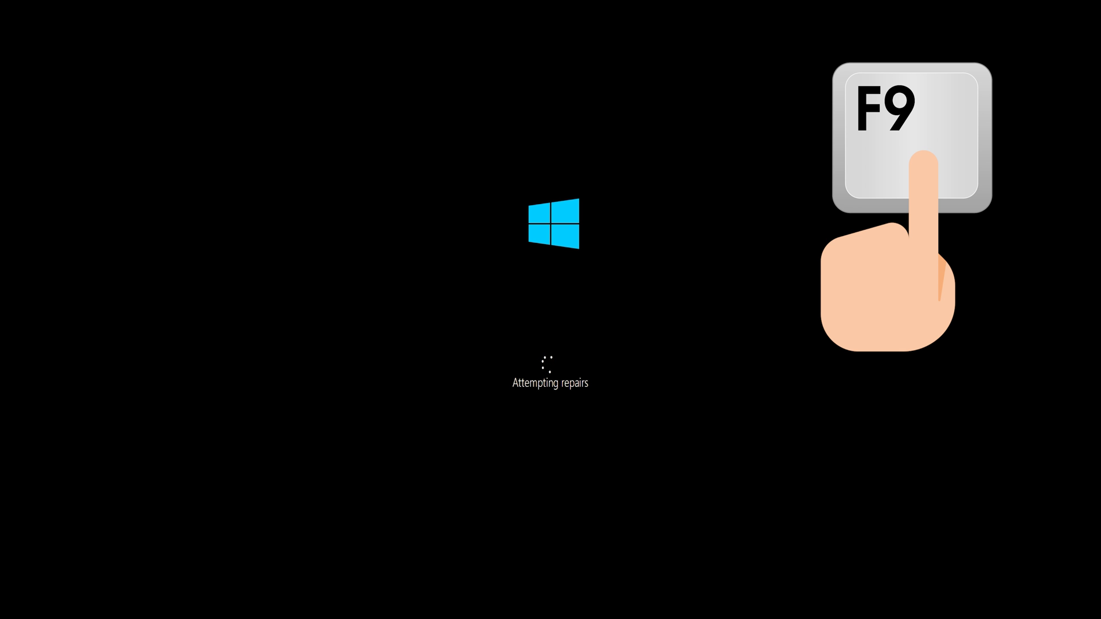
pyautogui.press('f9')
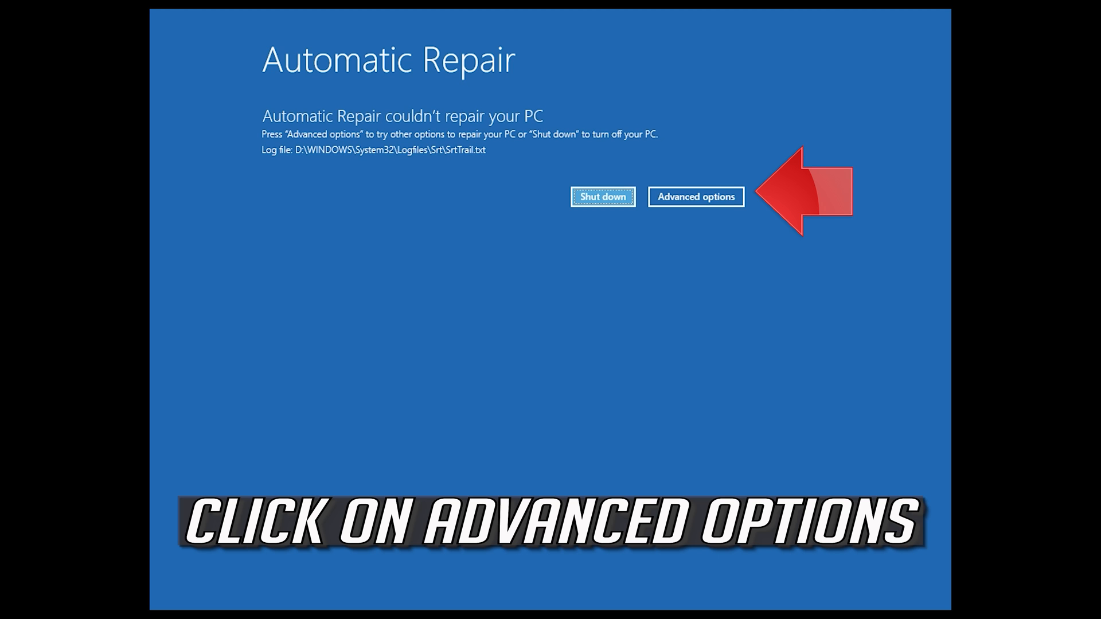
# - Launch Startup Repair from Troubleshoot > Advanced options
pyautogui.click(695, 196)
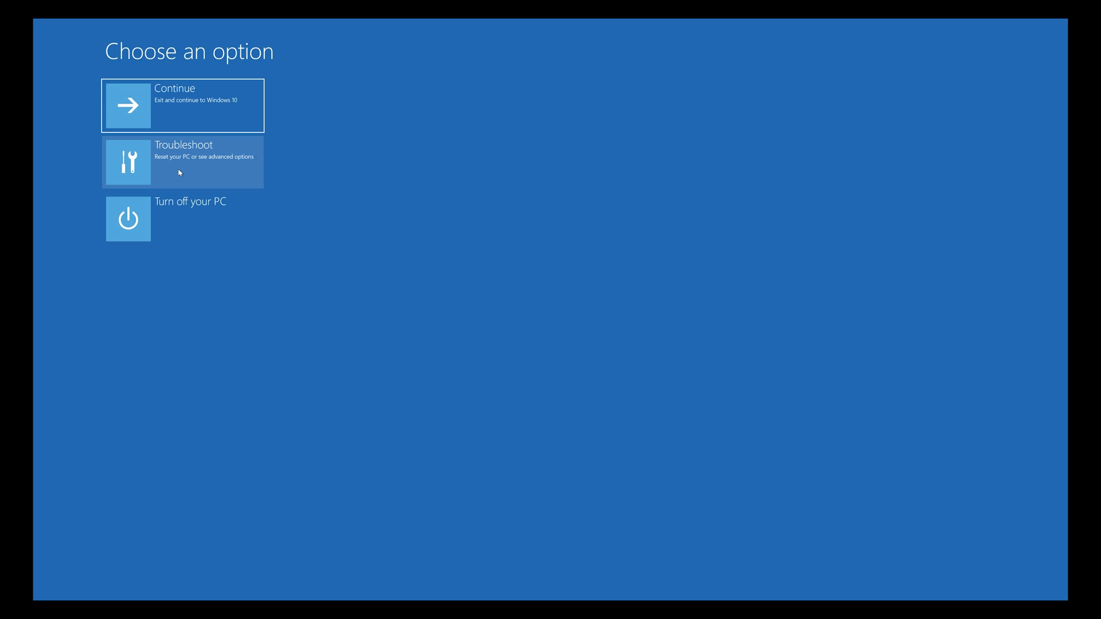
pyautogui.click(182, 160)
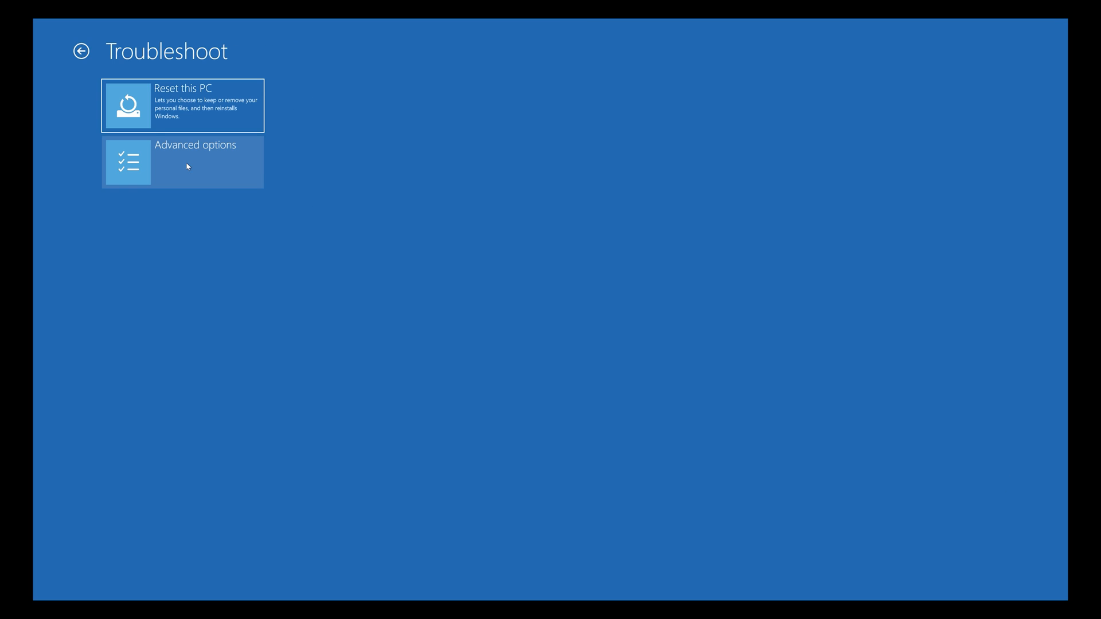
pyautogui.click(182, 161)
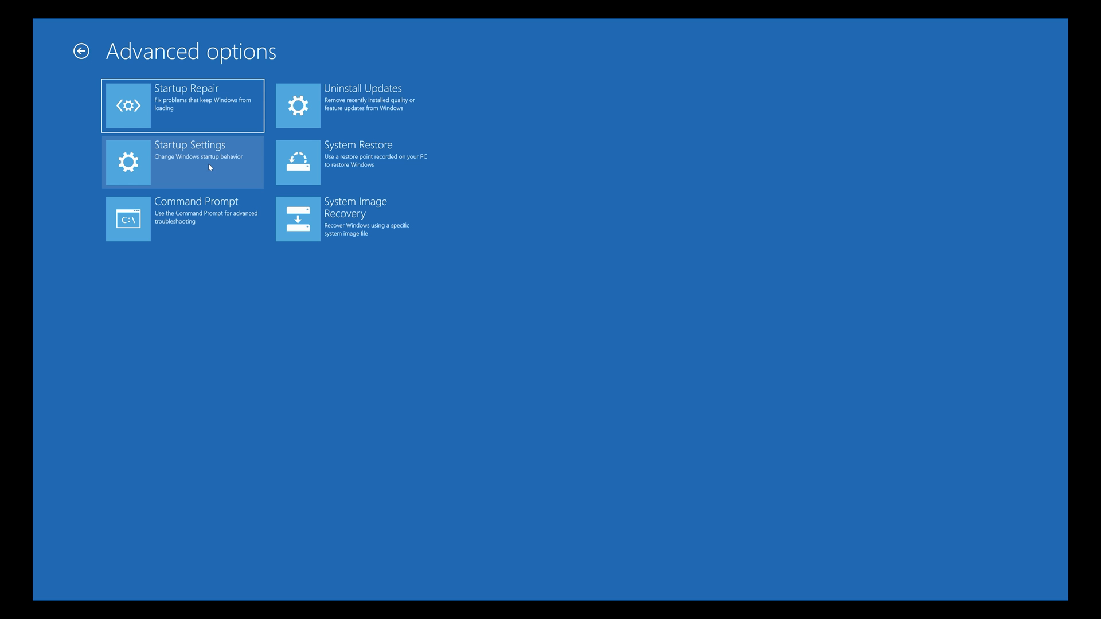
pyautogui.click(182, 105)
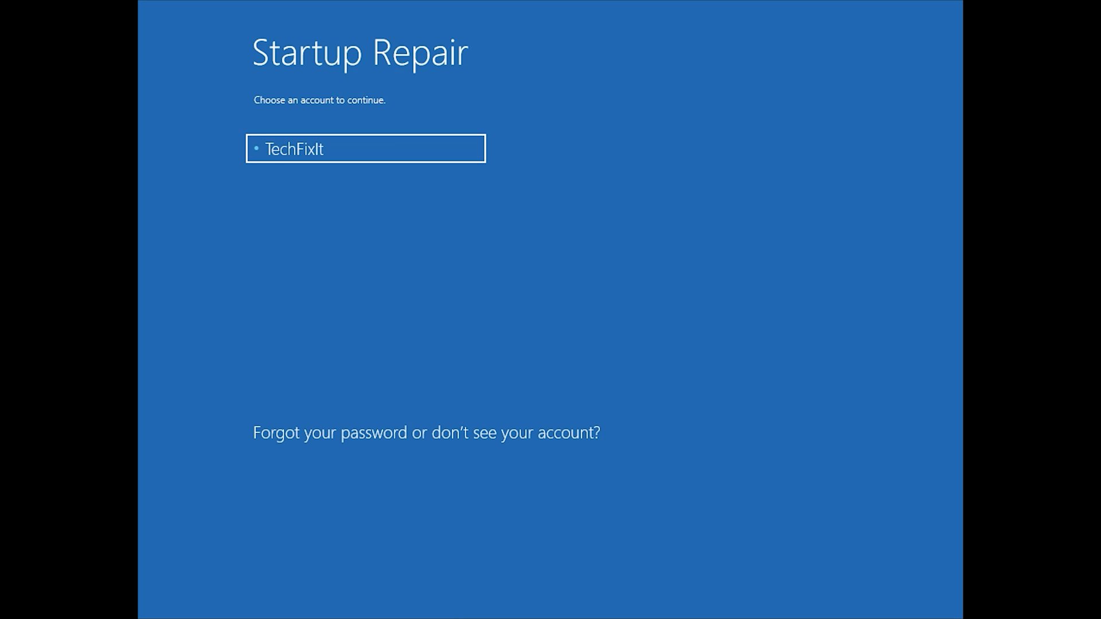
# - Choose the user account and continue into Startup Repair without a password
pyautogui.click(365, 148)
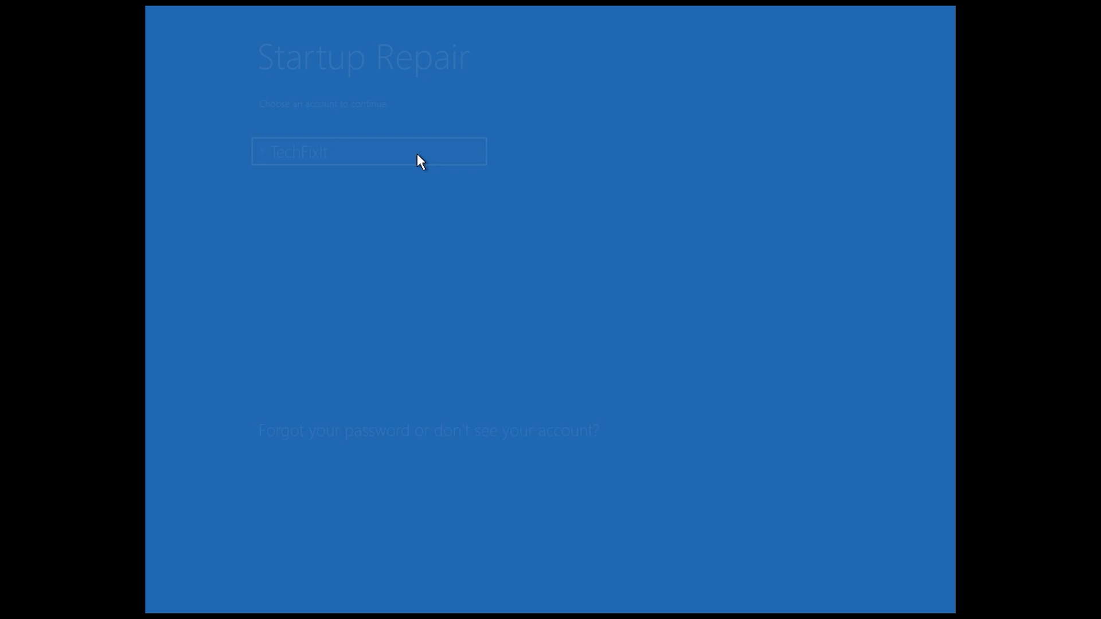
pyautogui.click(369, 152)
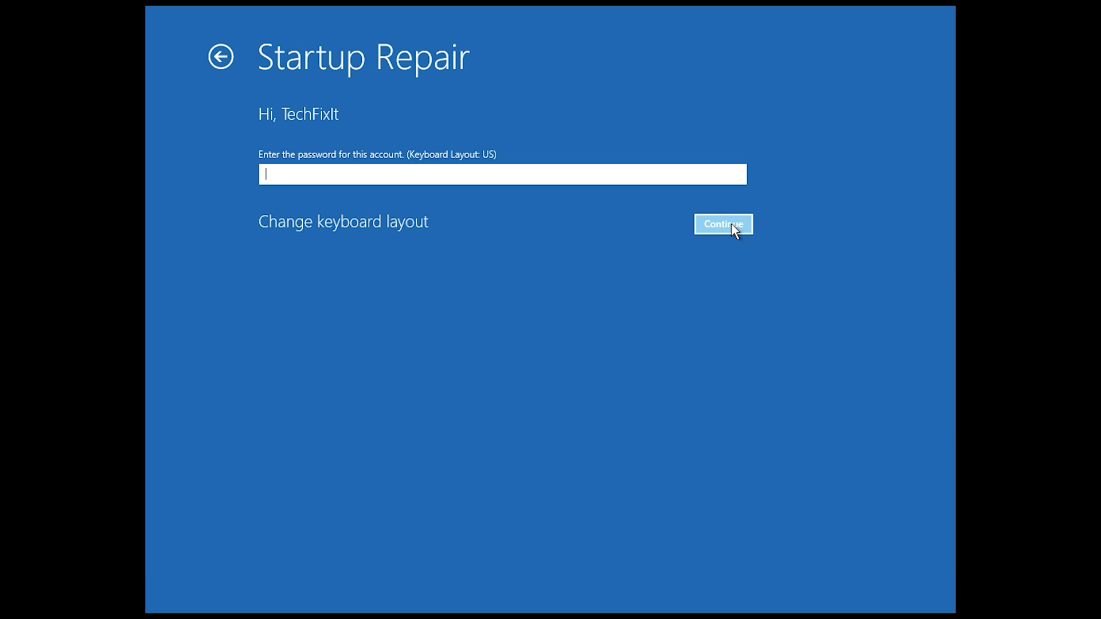
pyautogui.click(723, 224)
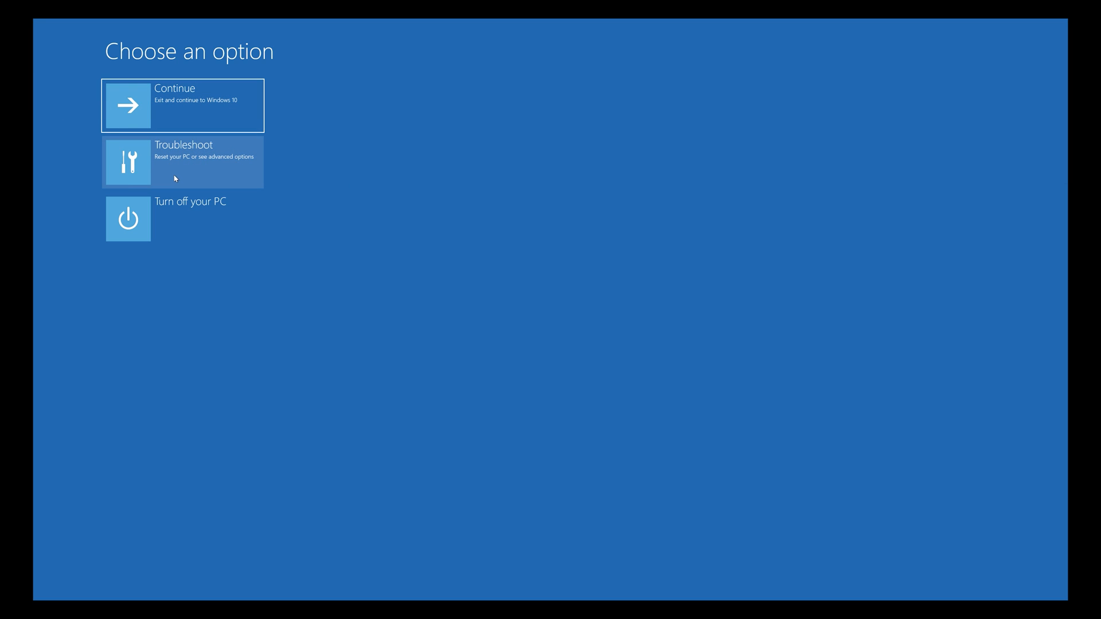
# - Launch Command Prompt from Troubleshoot > Advanced options
pyautogui.click(182, 162)
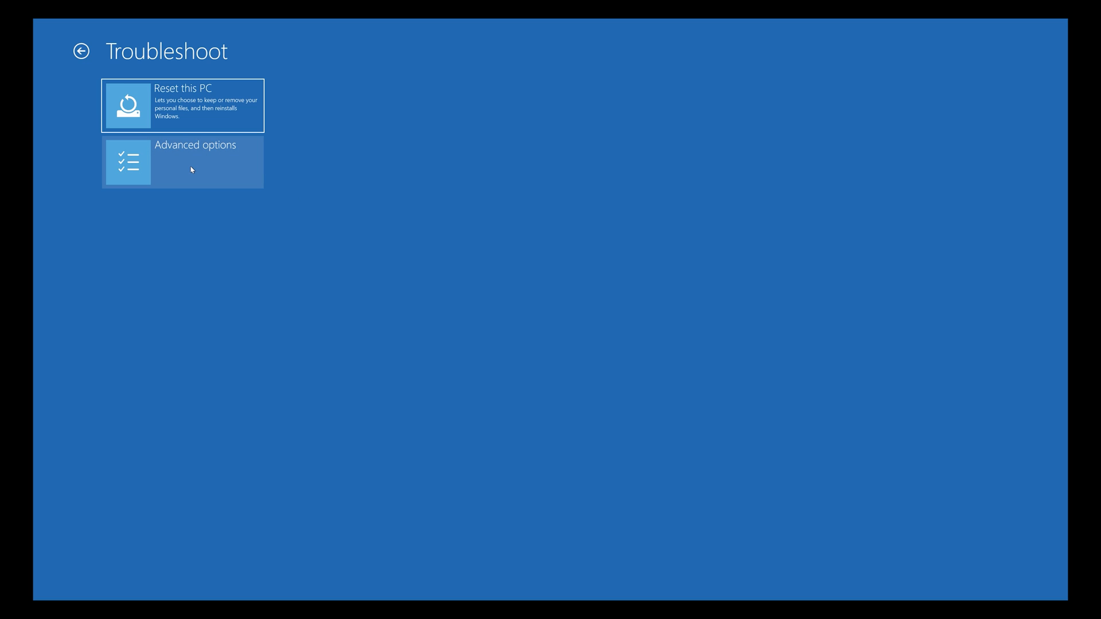
pyautogui.click(183, 162)
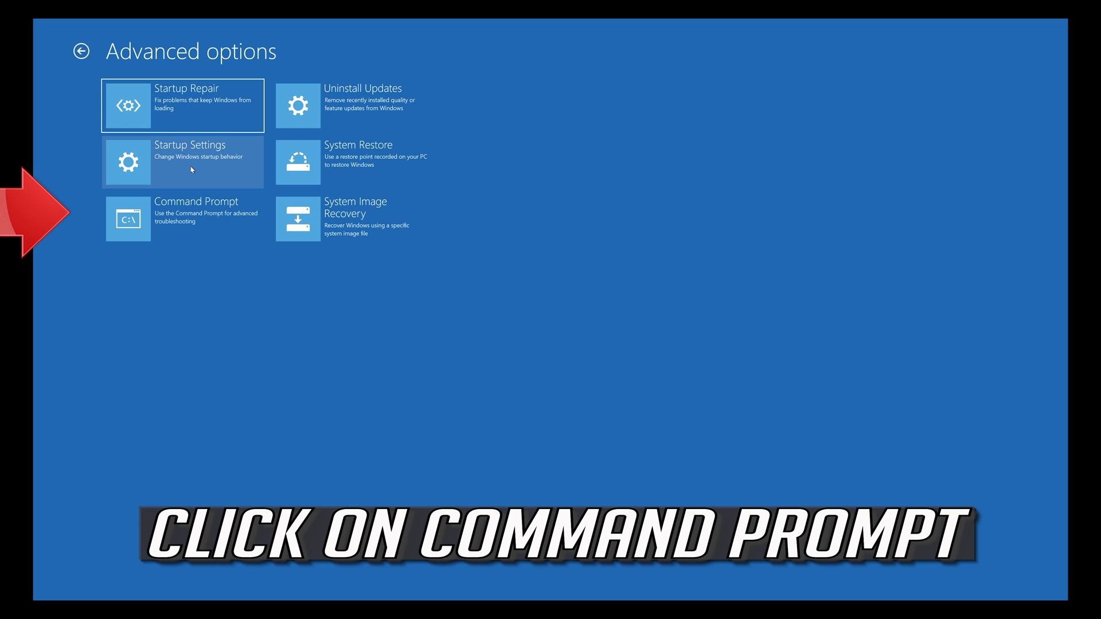
pyautogui.moveTo(142, 239)
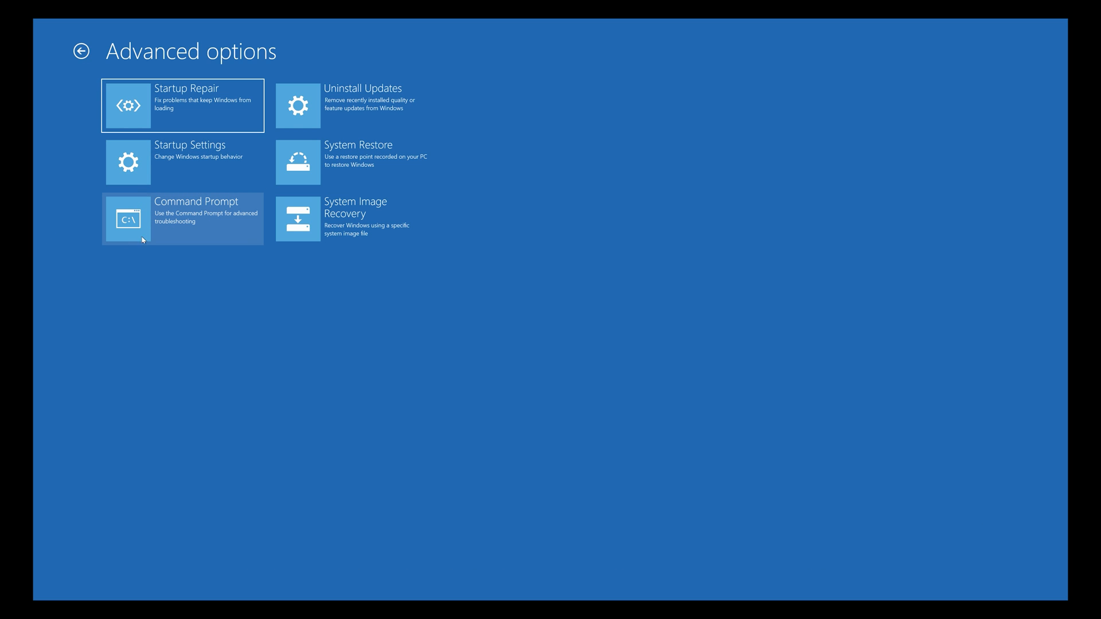
pyautogui.moveTo(179, 245)
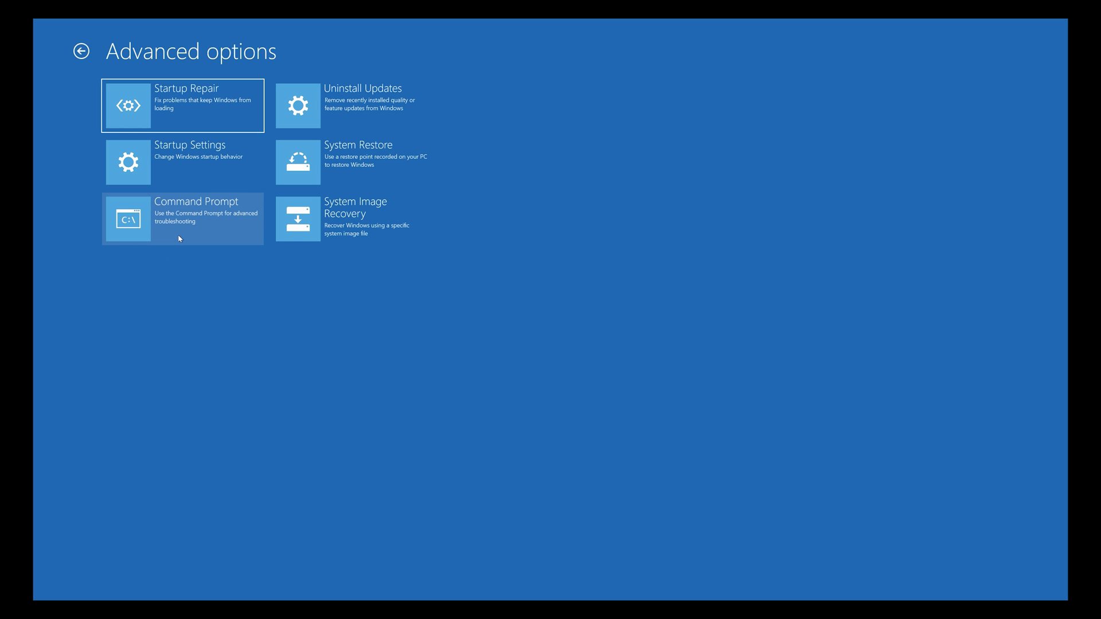
pyautogui.click(182, 218)
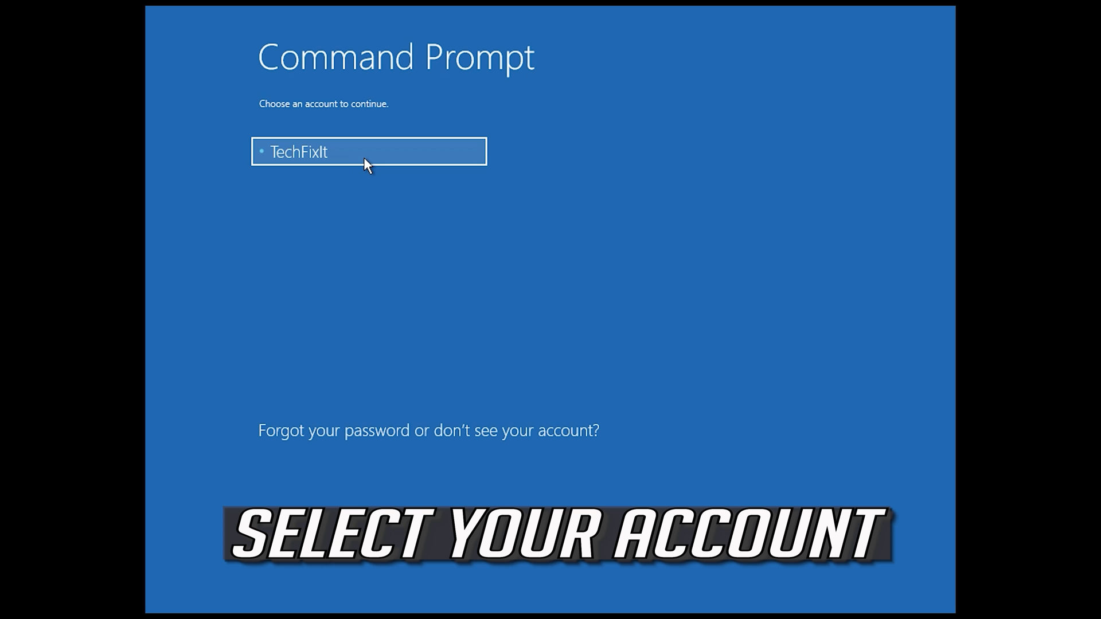
# - Choose the user account and continue without a password to get an administrator prompt
pyautogui.click(368, 152)
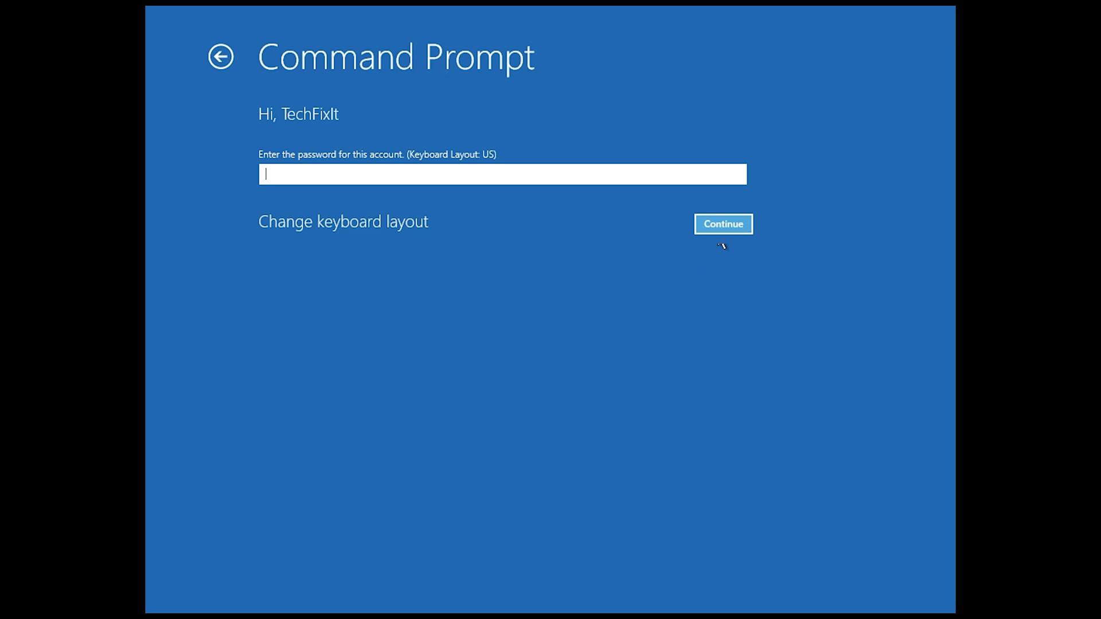
pyautogui.click(723, 224)
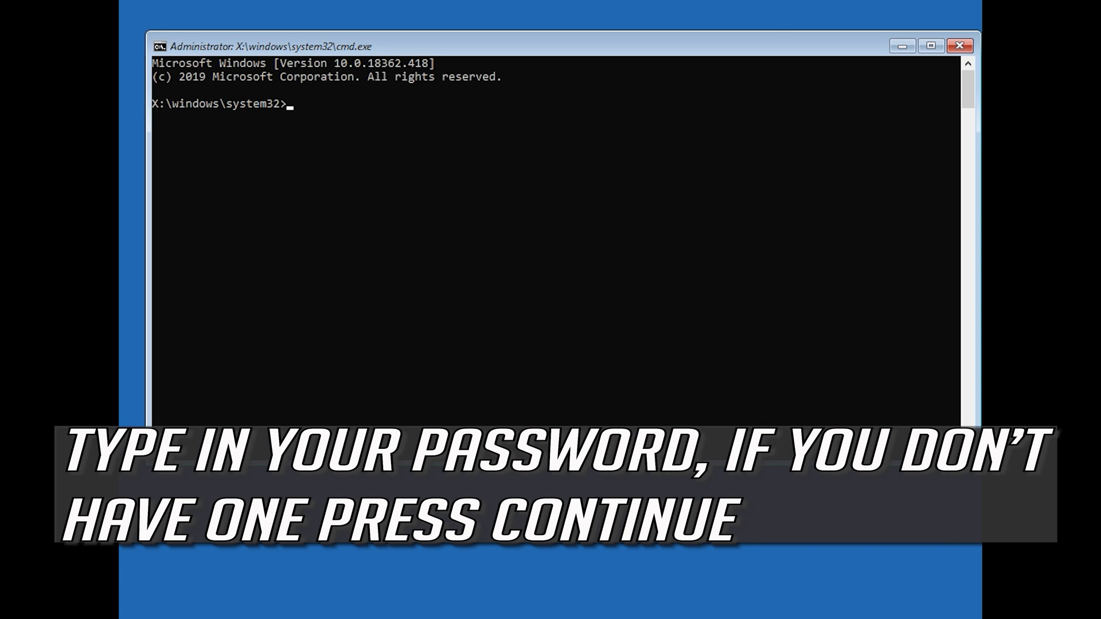
# - Run bootrec /fixmbr to repair the master boot record
pyautogui.write('boo')
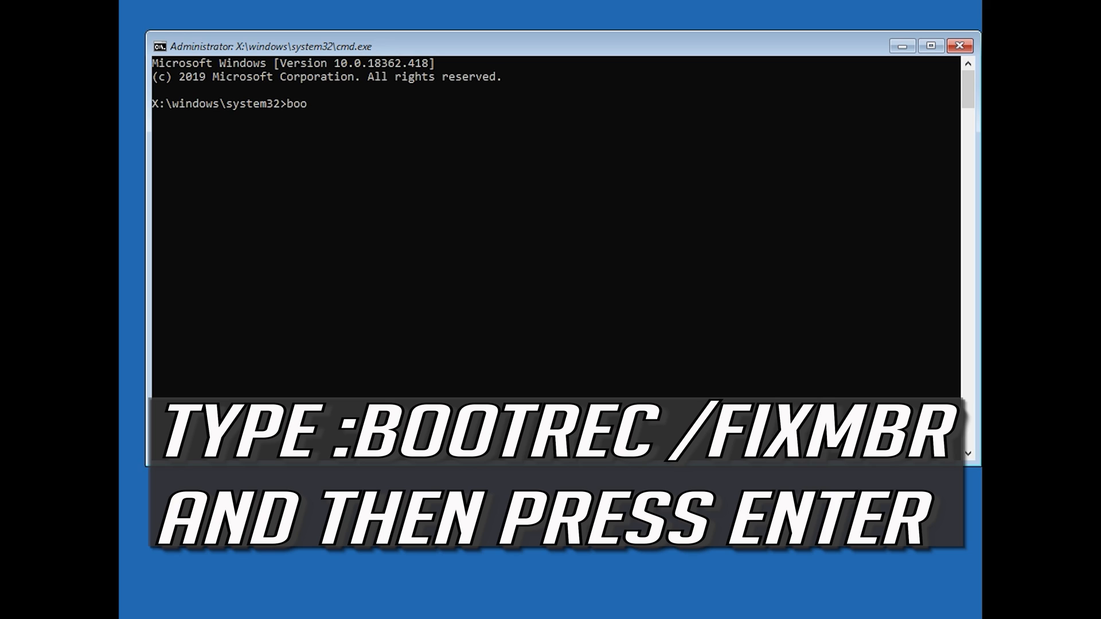
pyautogui.write('trec')
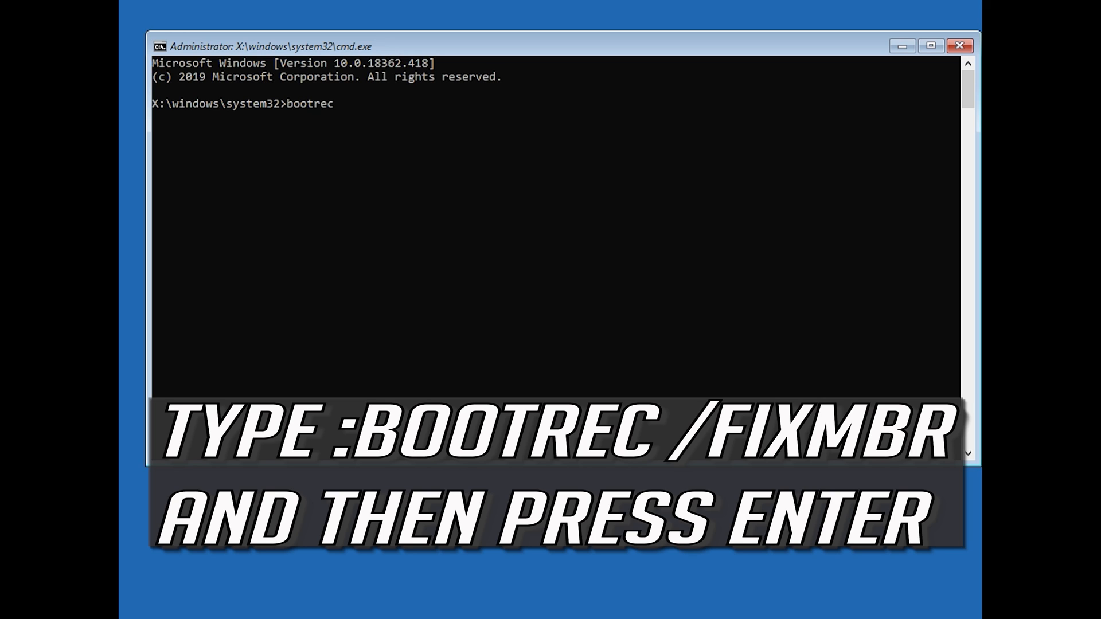
pyautogui.write('/fi')
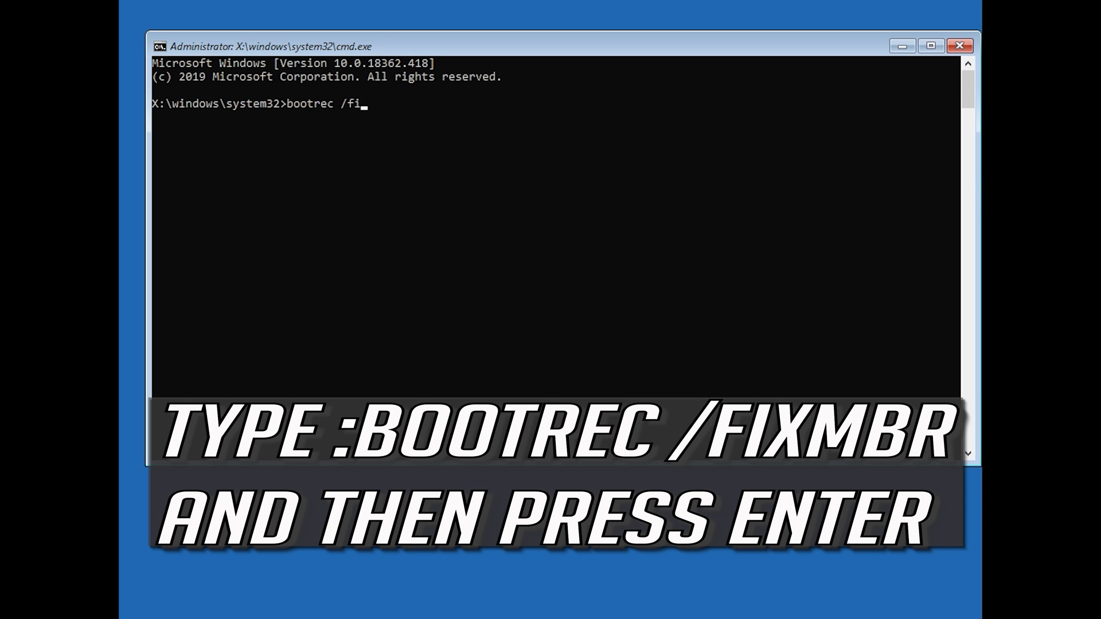
pyautogui.write('xmbr')
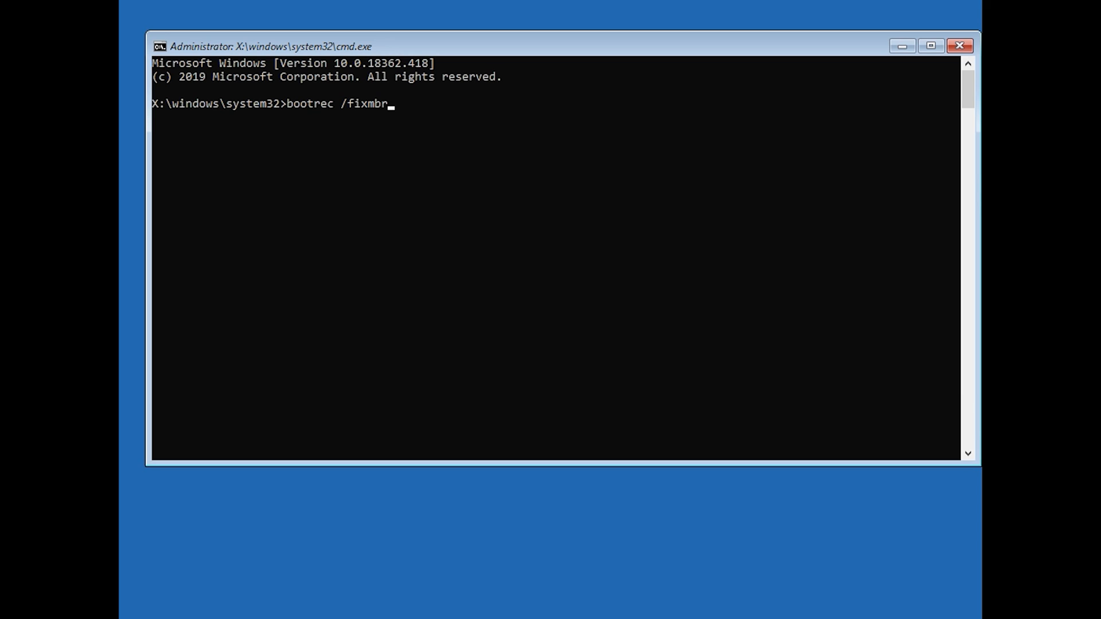
pyautogui.press('Return')
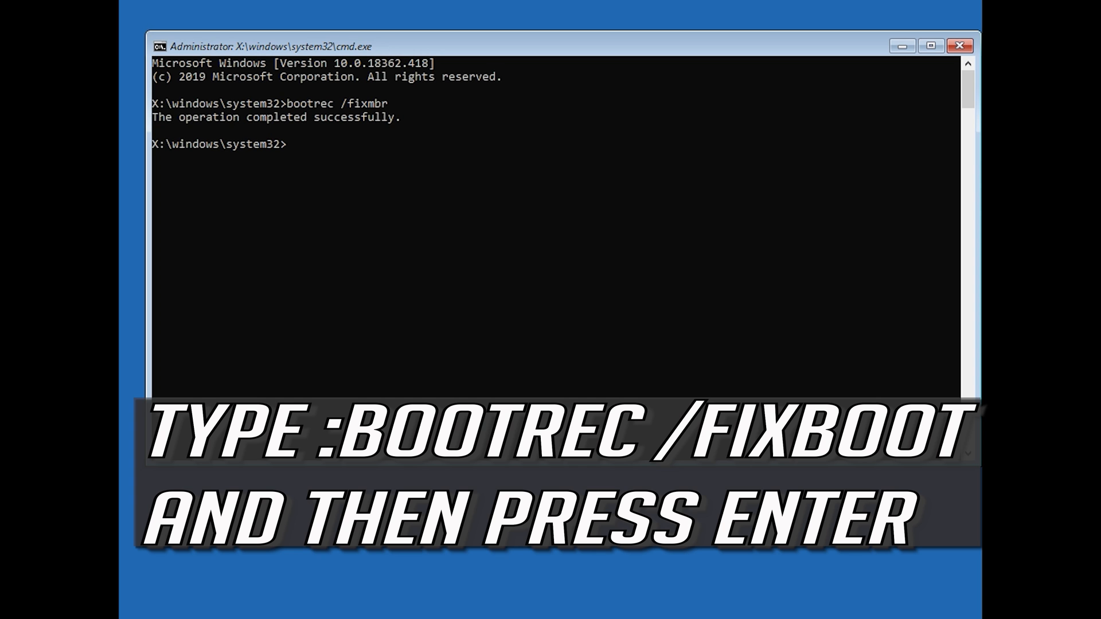
# - Run bootrec /fixboot, which returns 'Access is denied'
pyautogui.write('bootr')
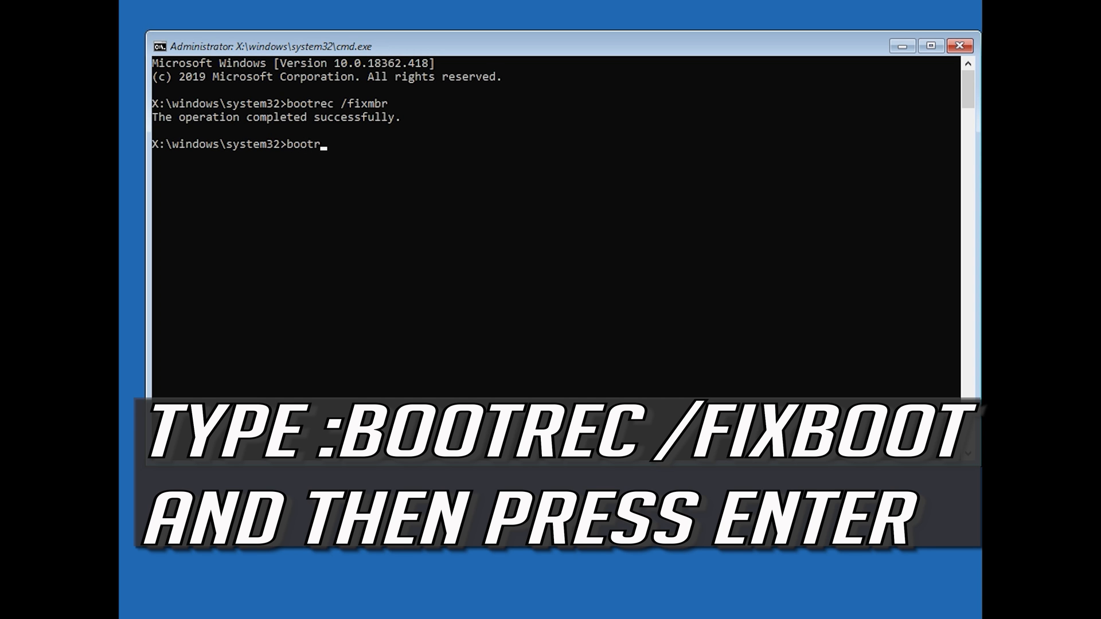
pyautogui.write('ec')
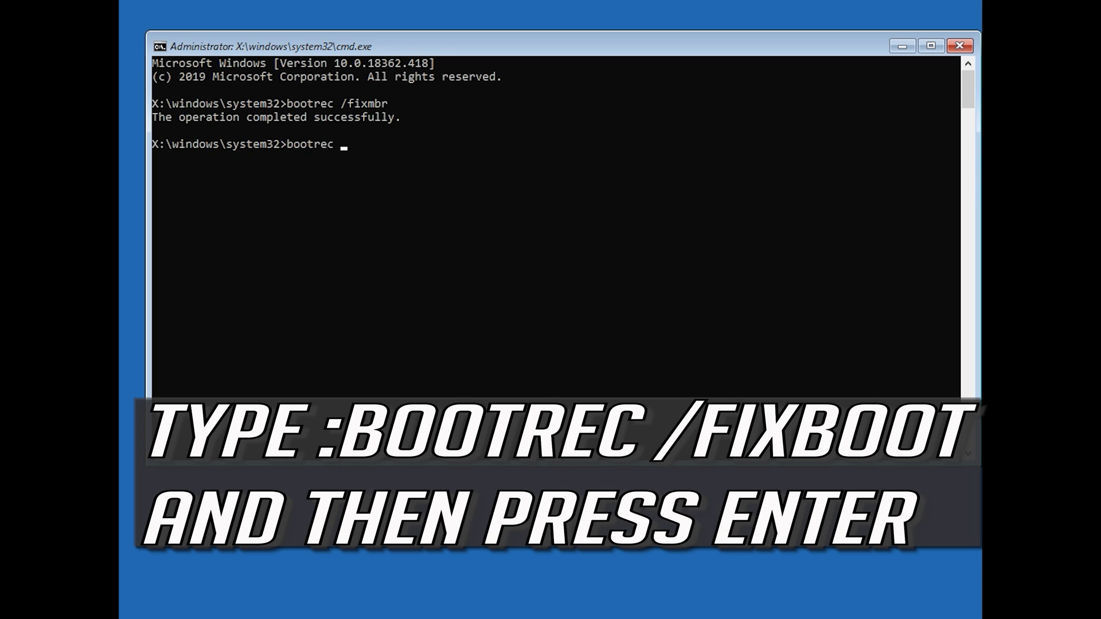
pyautogui.write('/f')
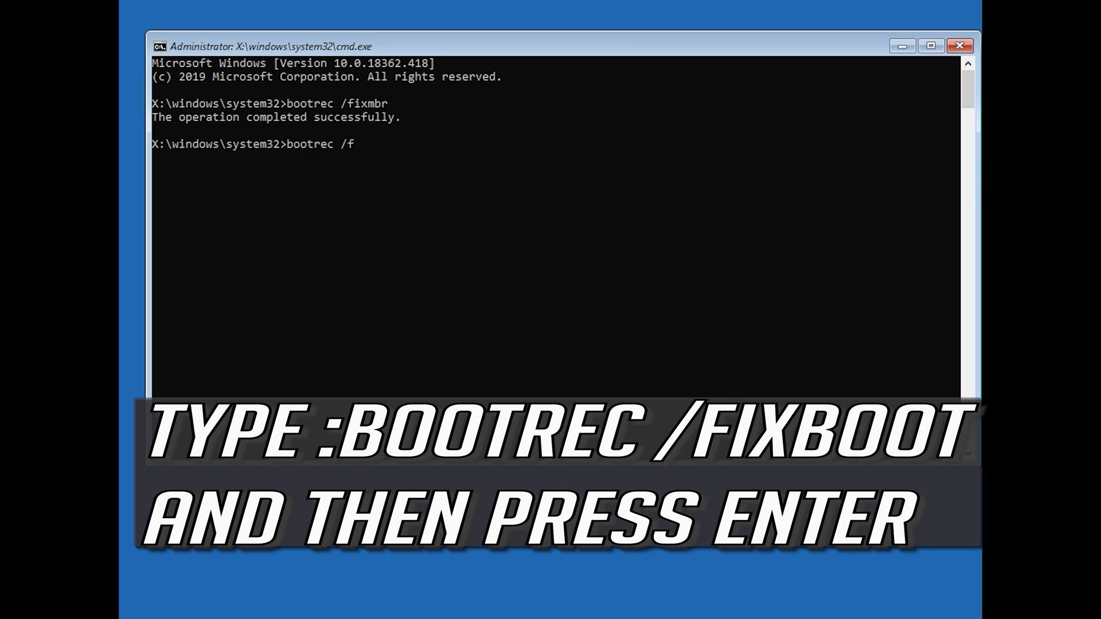
pyautogui.write('ixboot')
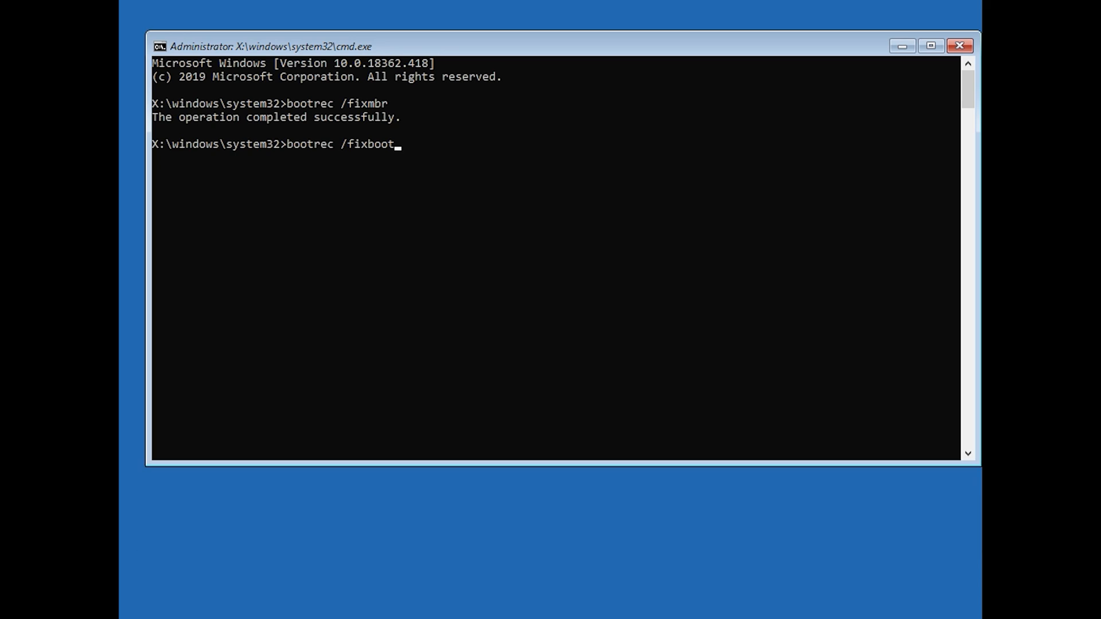
pyautogui.press('Return')
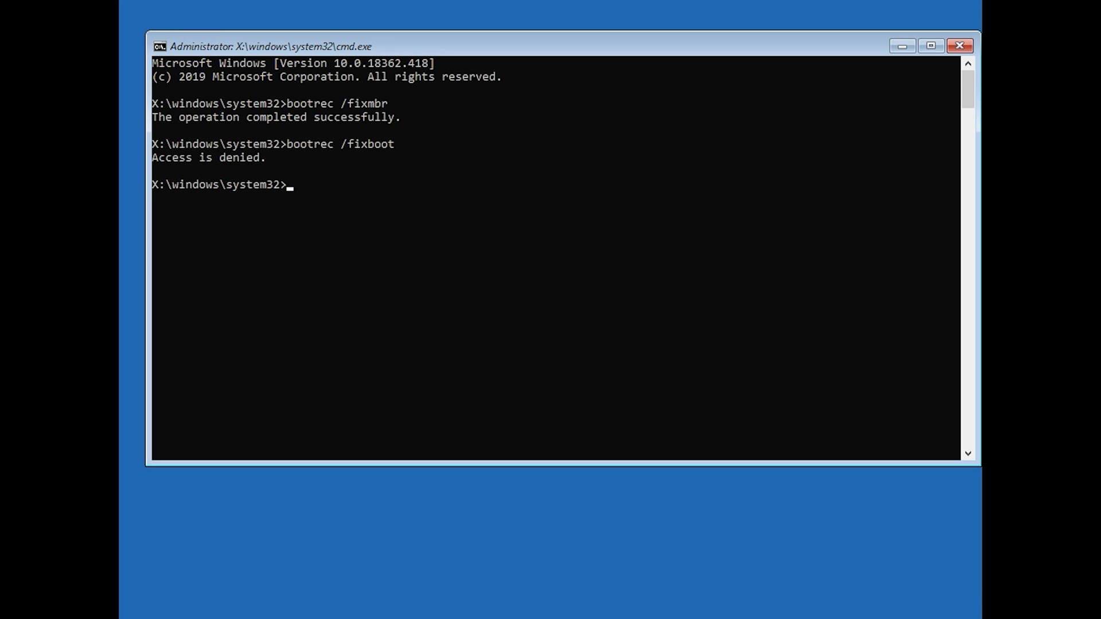
# - Run bootsect /nt60 sys to write BOOTMGR-compatible bootcode to the volumes
pyautogui.write('bootsec')
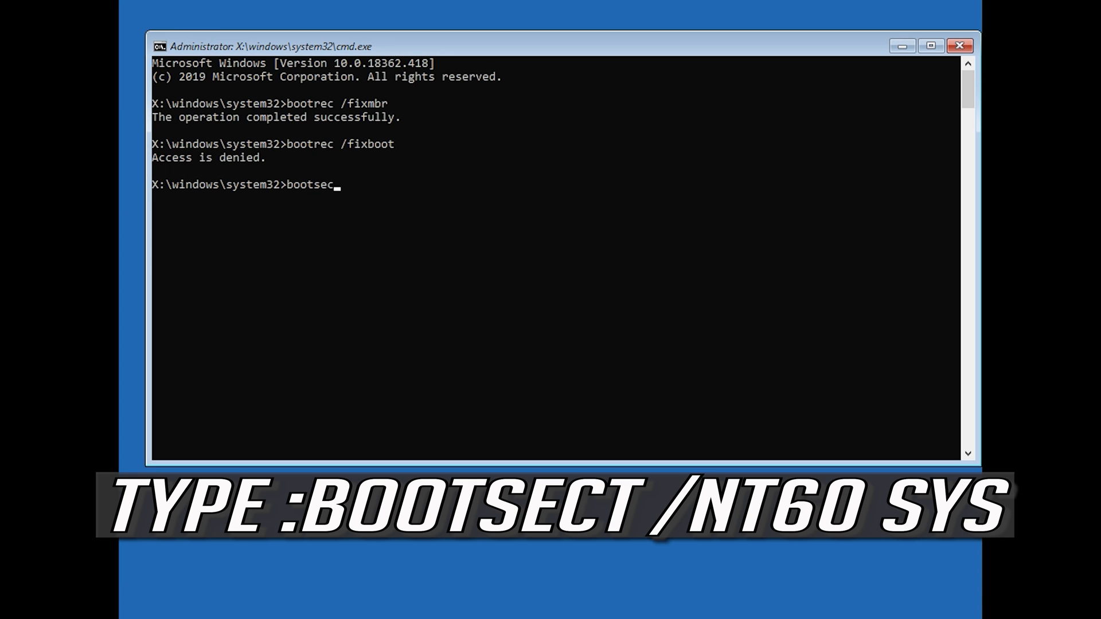
pyautogui.write('t')
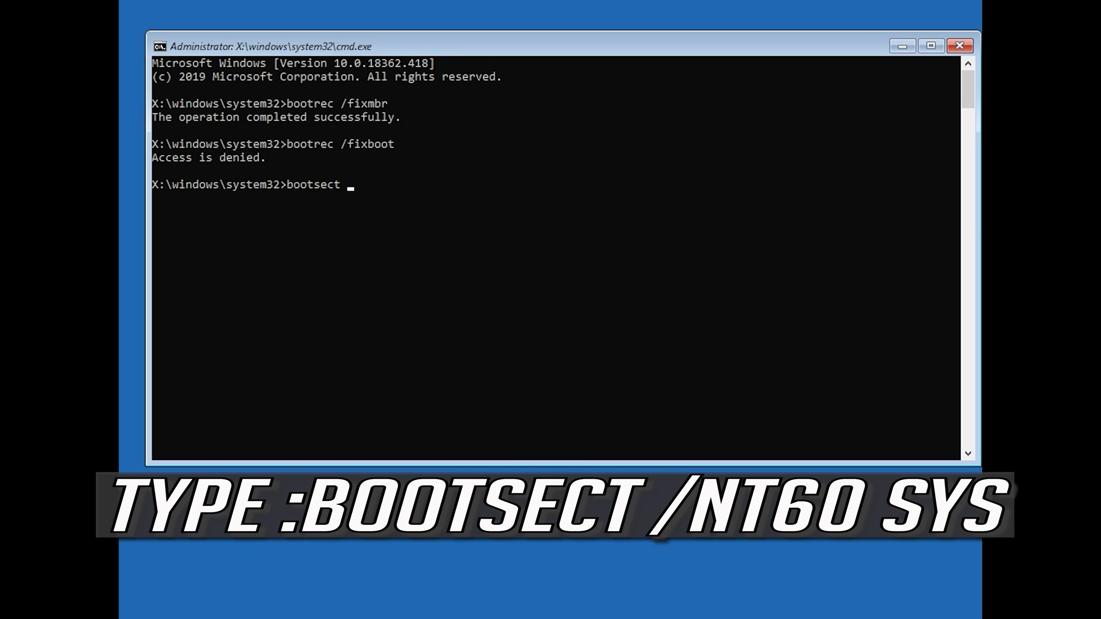
pyautogui.write('/nt60')
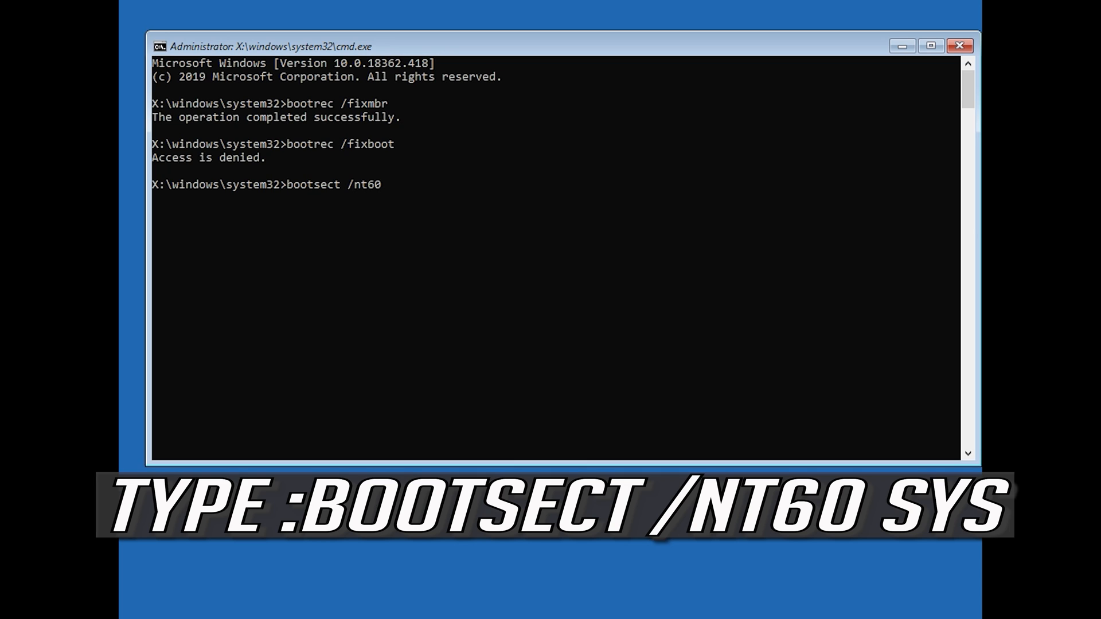
pyautogui.write('sys')
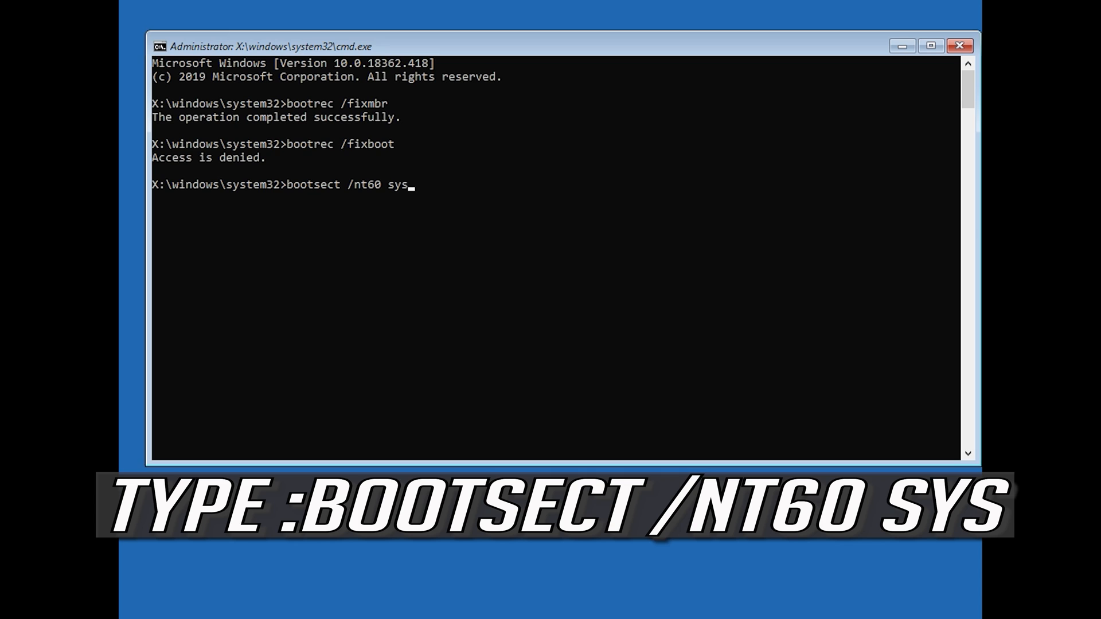
pyautogui.press('Return')
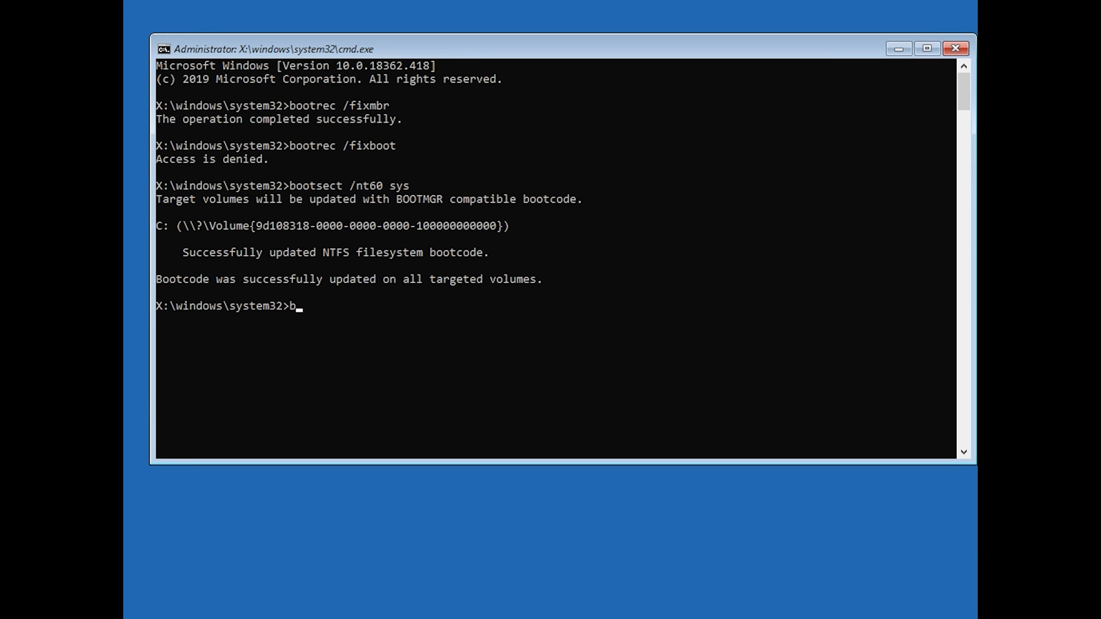
# - Rerun bootrec /fixboot, which now completes successfully
pyautogui.write('oot')
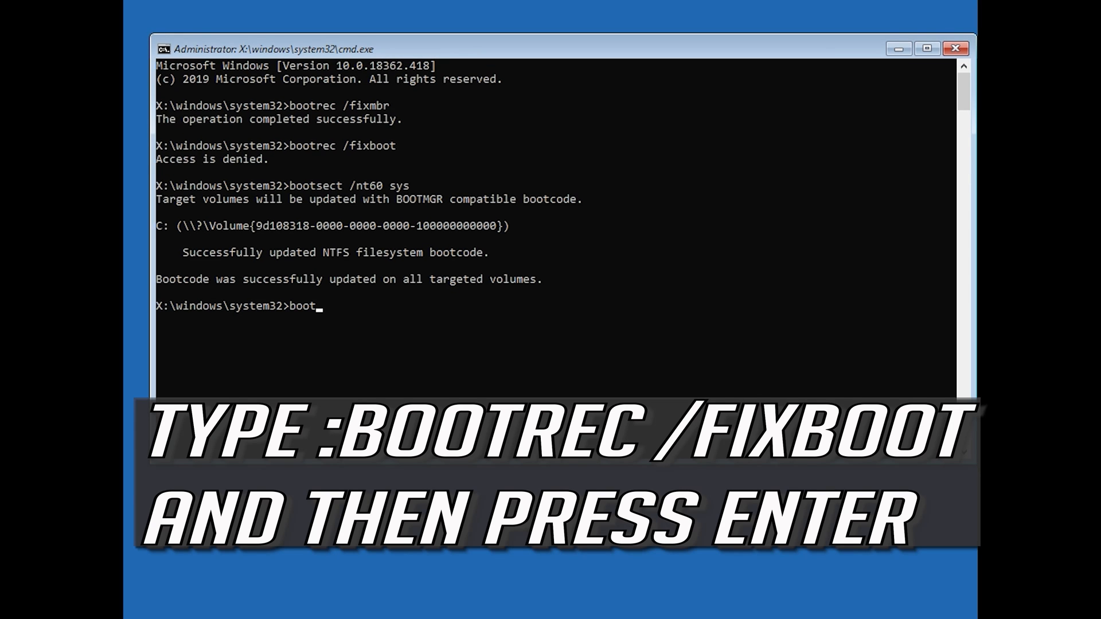
pyautogui.write('rec')
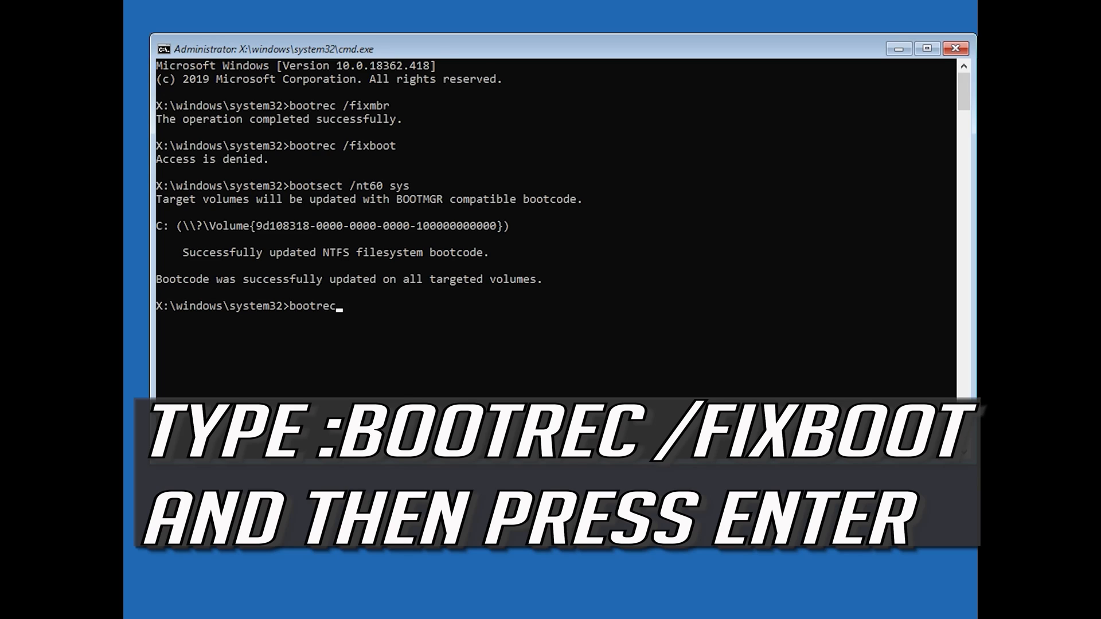
pyautogui.write('/fi')
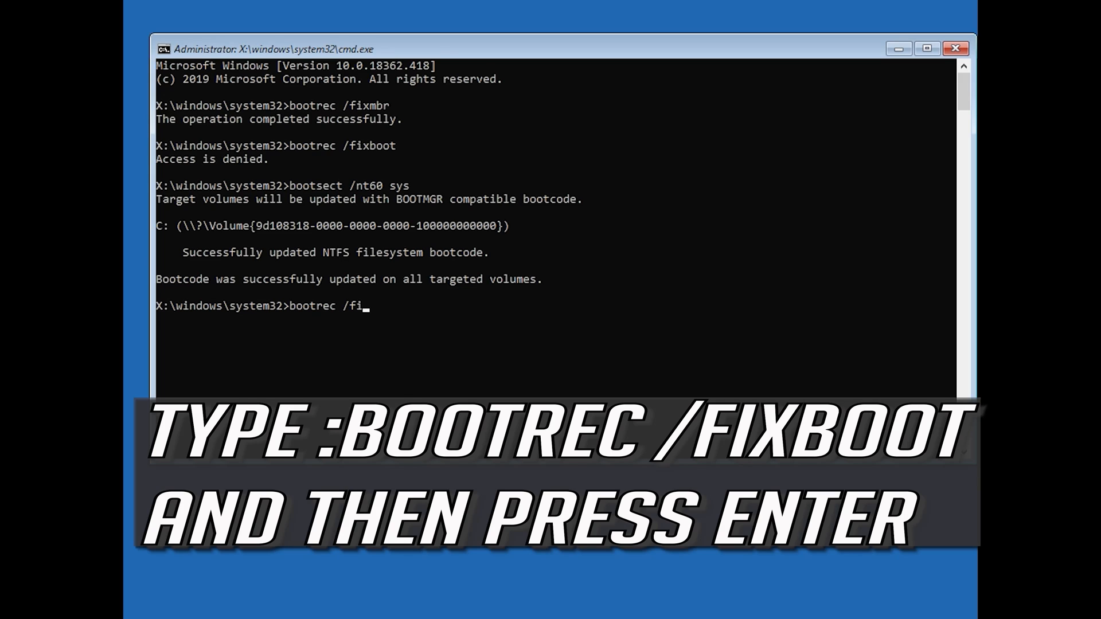
pyautogui.write('xboo')
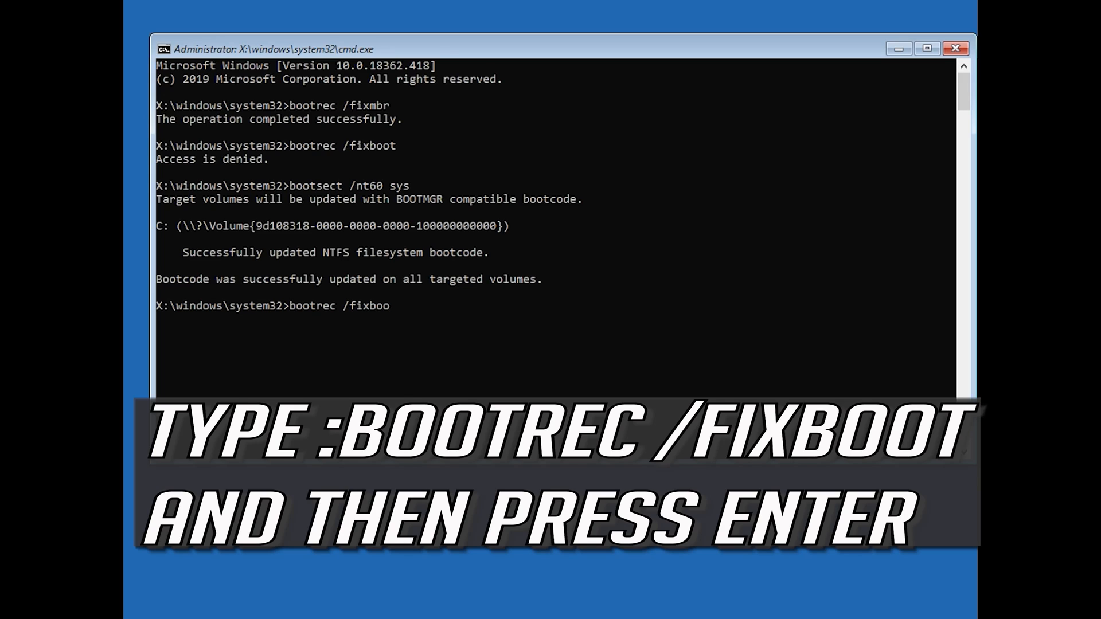
pyautogui.write('t')
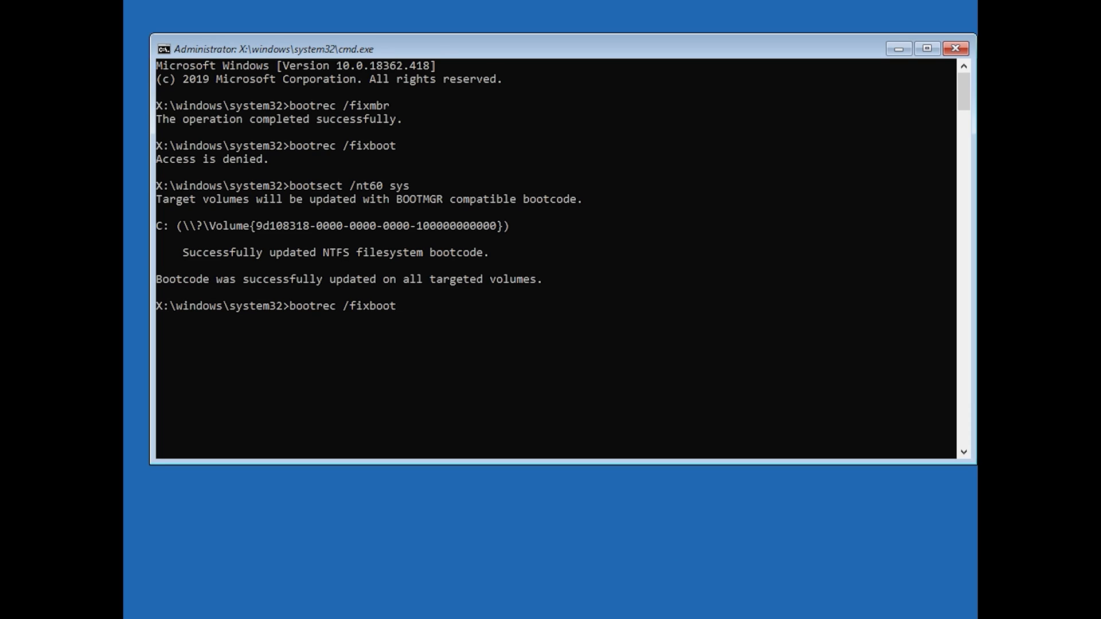
pyautogui.press('Return')
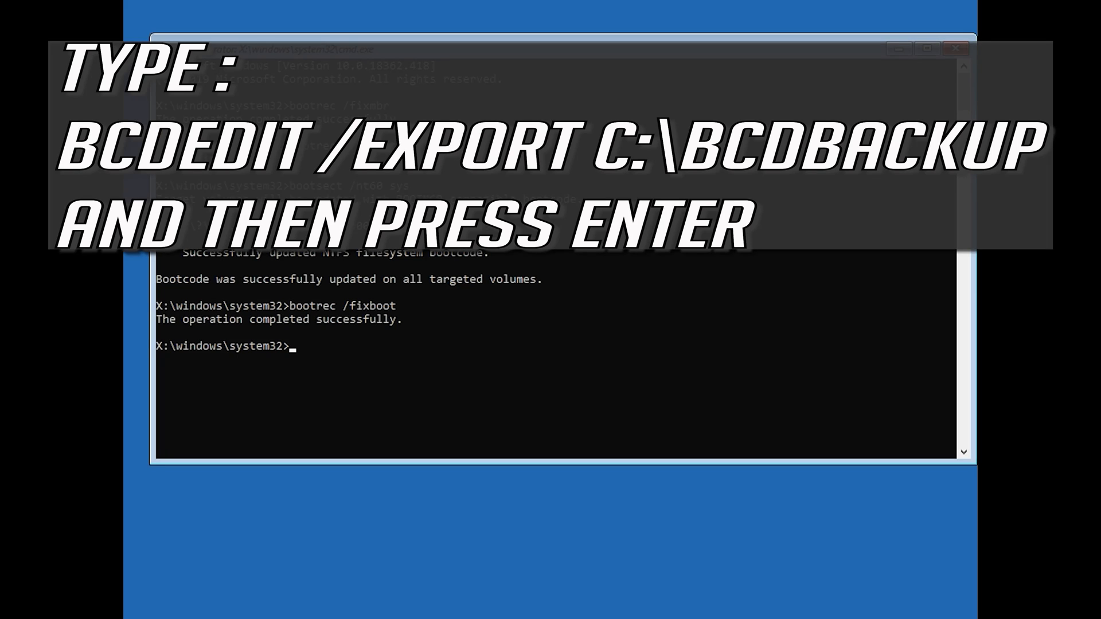
# - Run bcdedit /export c:\bcdbackup to back up the boot configuration store
pyautogui.write('bcdedit')
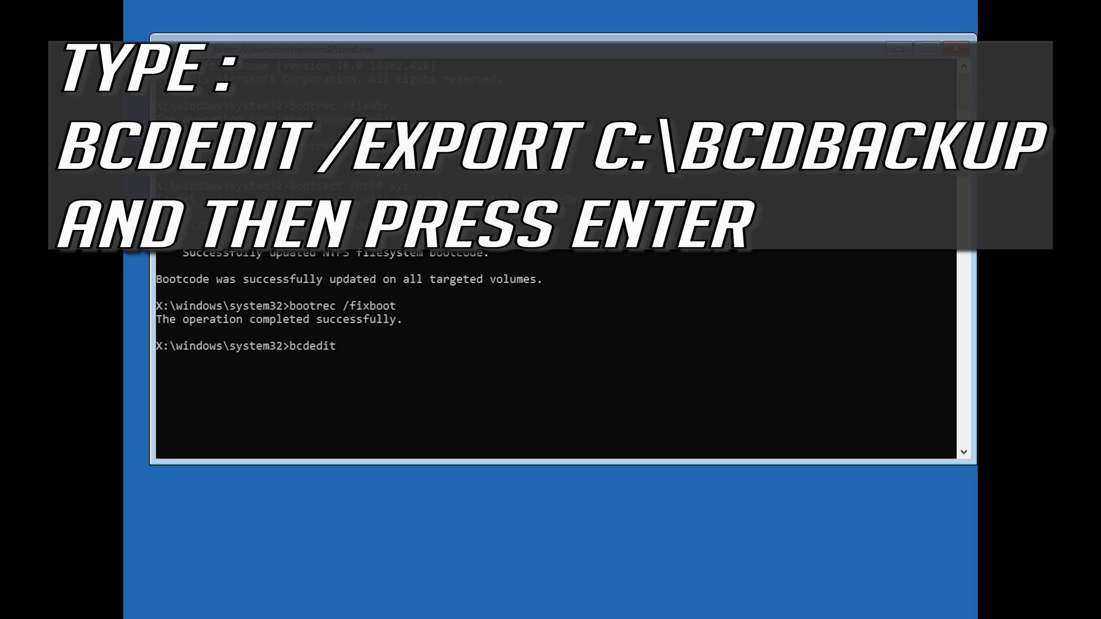
pyautogui.write('/ex')
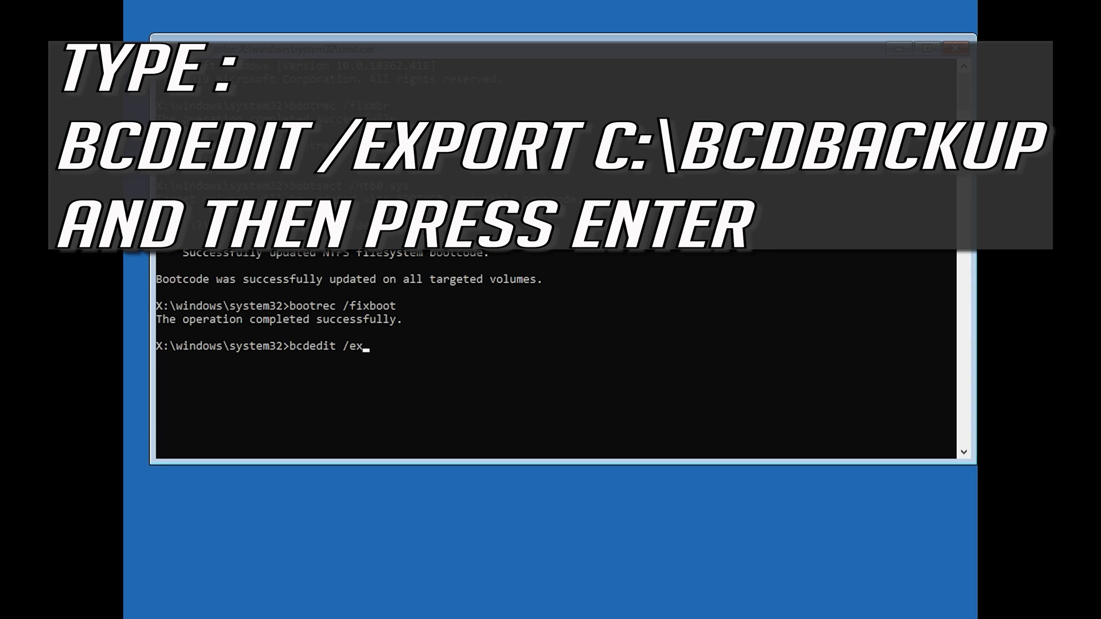
pyautogui.write('port')
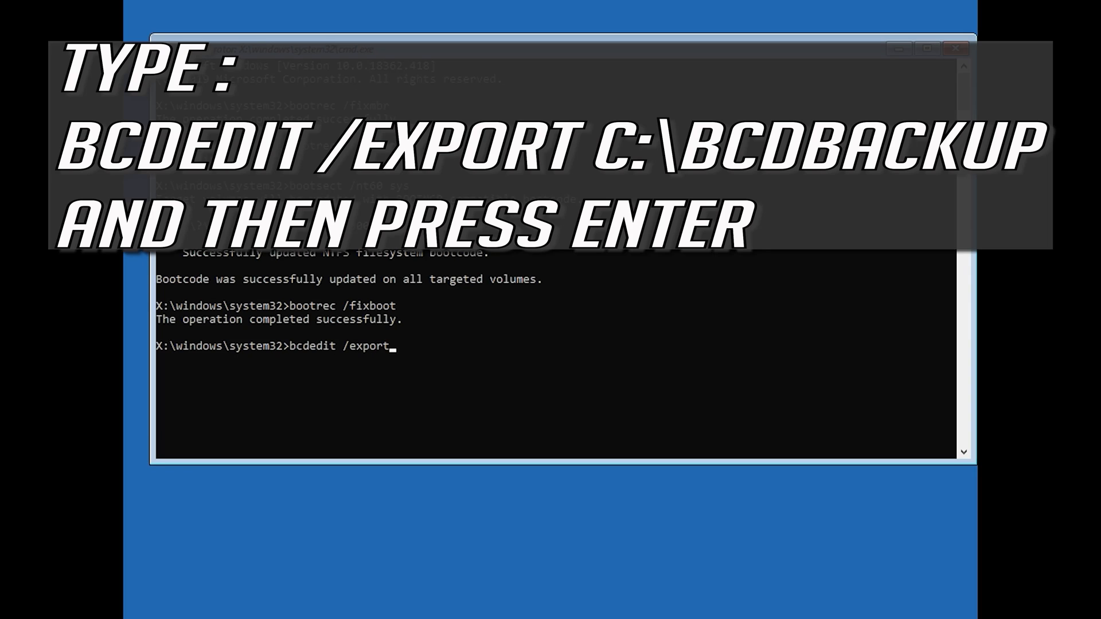
pyautogui.write('c')
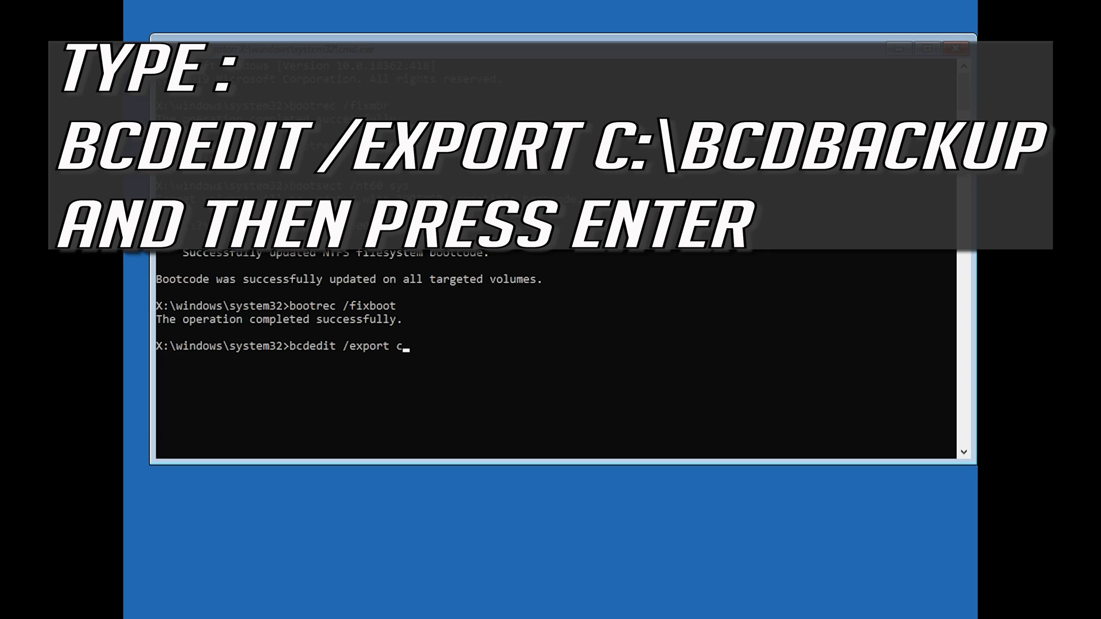
pyautogui.write(':')
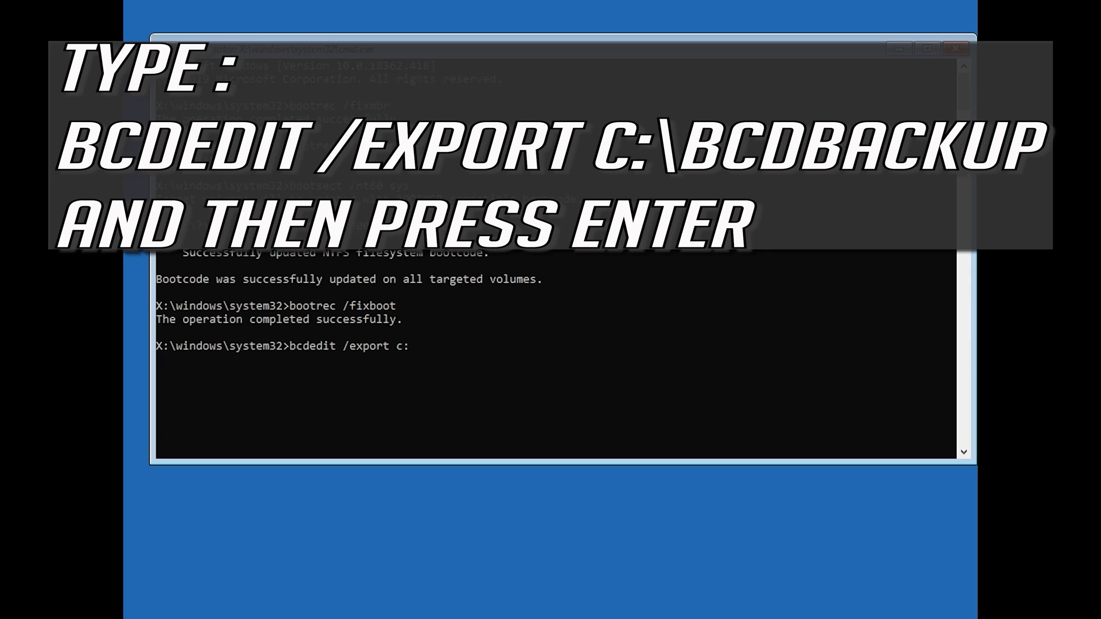
pyautogui.write('\\')
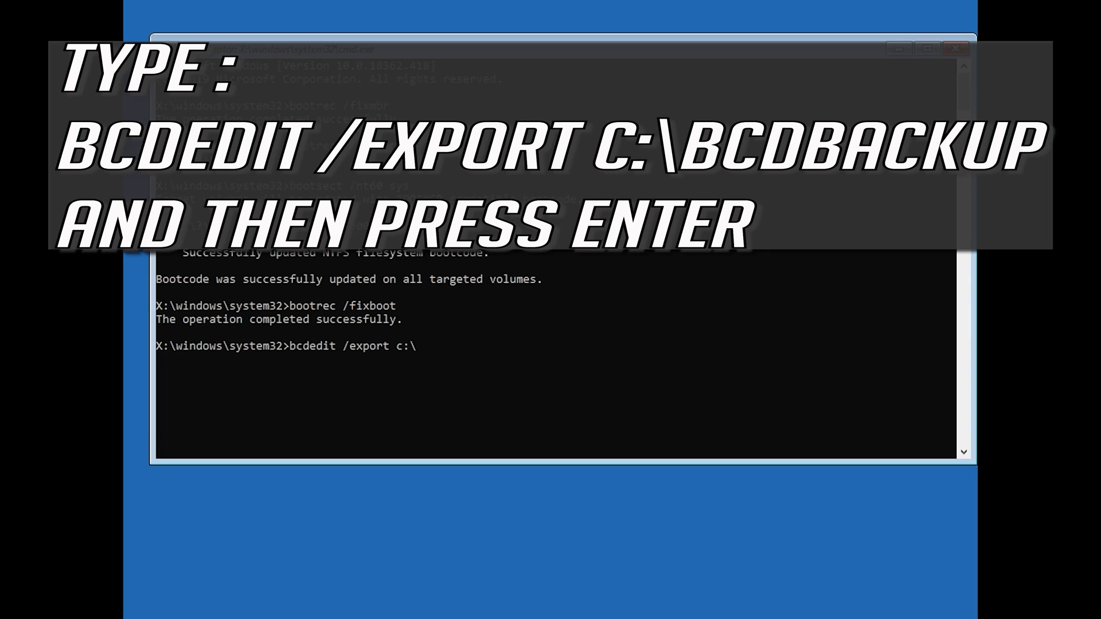
pyautogui.write('bc')
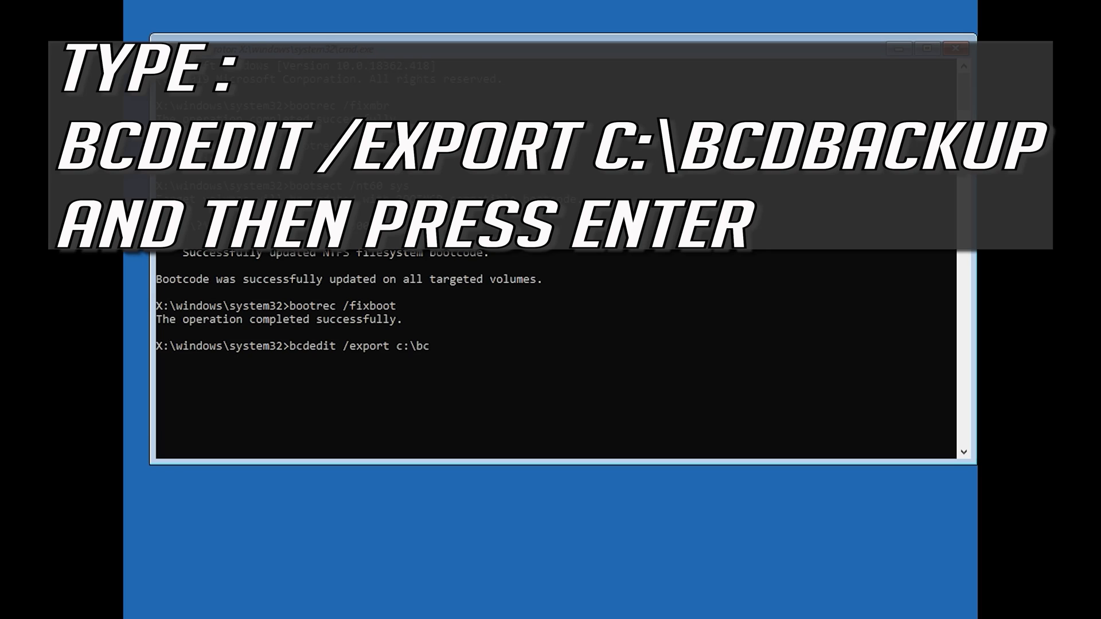
pyautogui.write('dbacku')
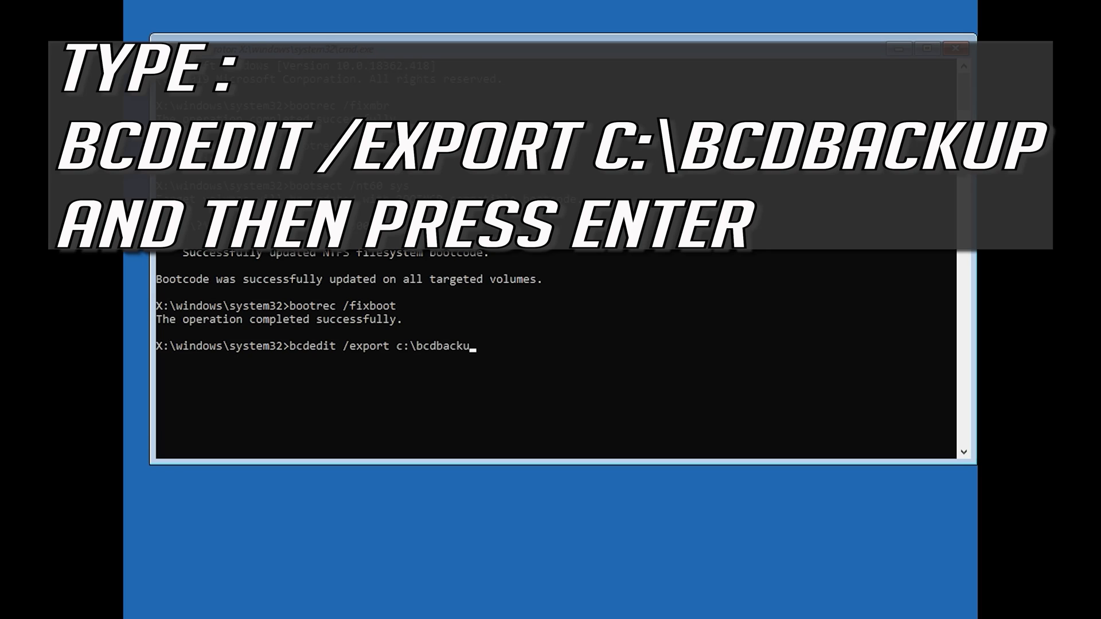
pyautogui.write('p')
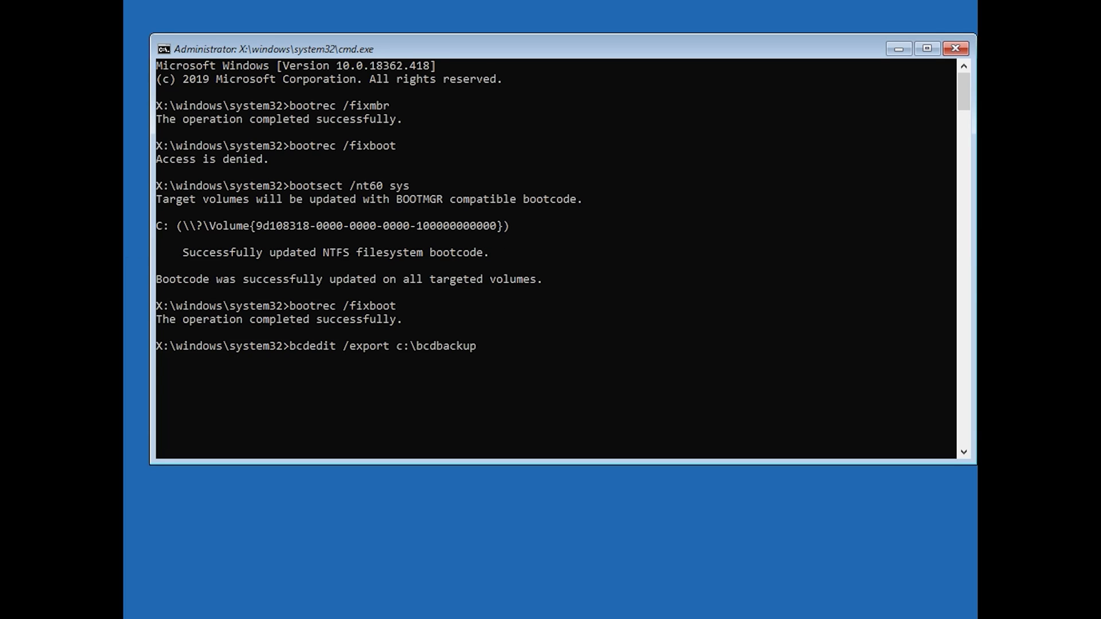
pyautogui.press('Return')
pyautogui.write('att')
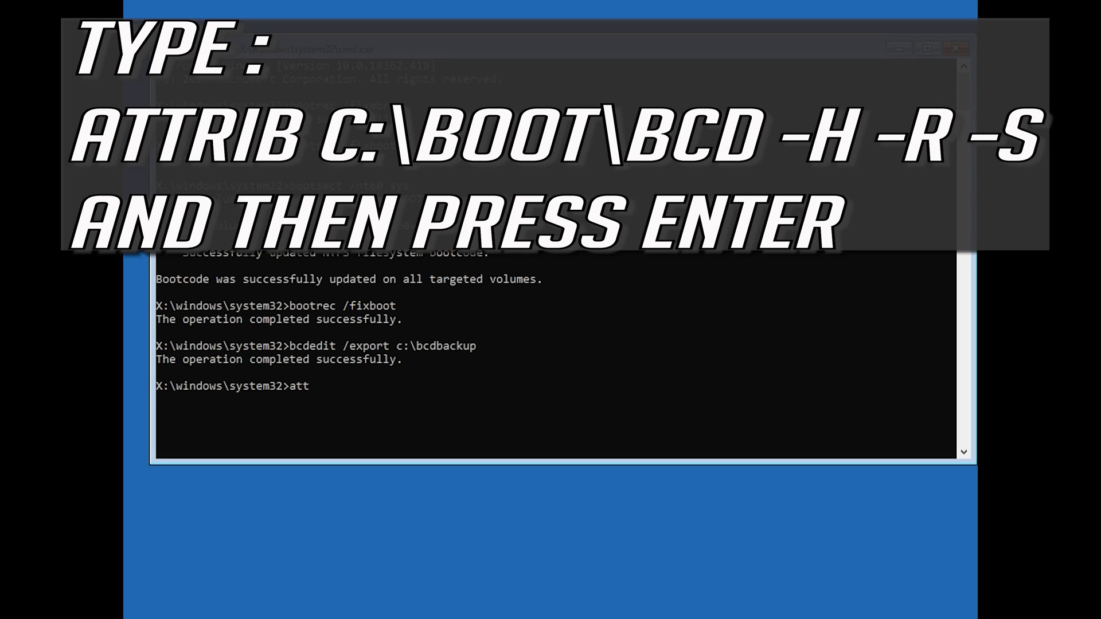
# - Run attrib c:\boot\bcd -h -r -s to clear the file's hidden, read-only and system attributes
pyautogui.write('rib c')
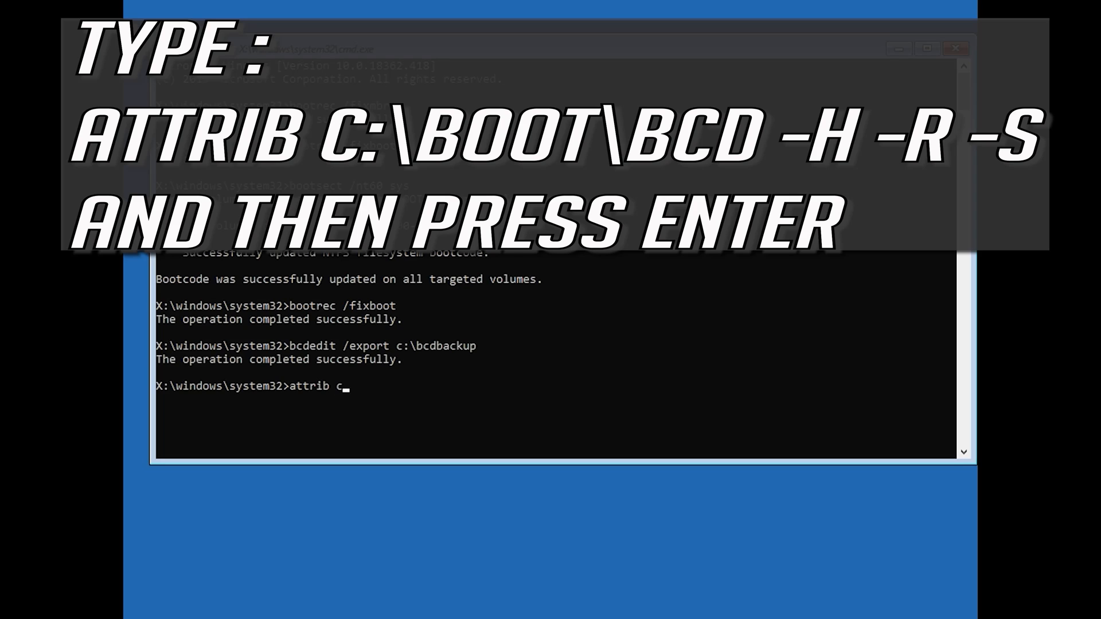
pyautogui.write(':\\')
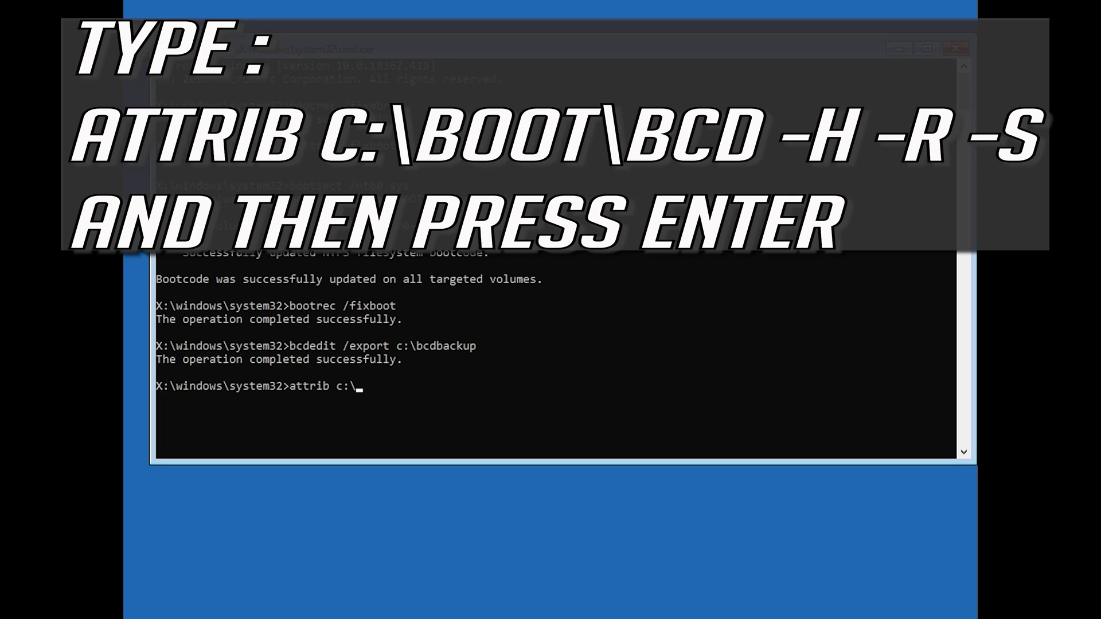
pyautogui.write('boot\\')
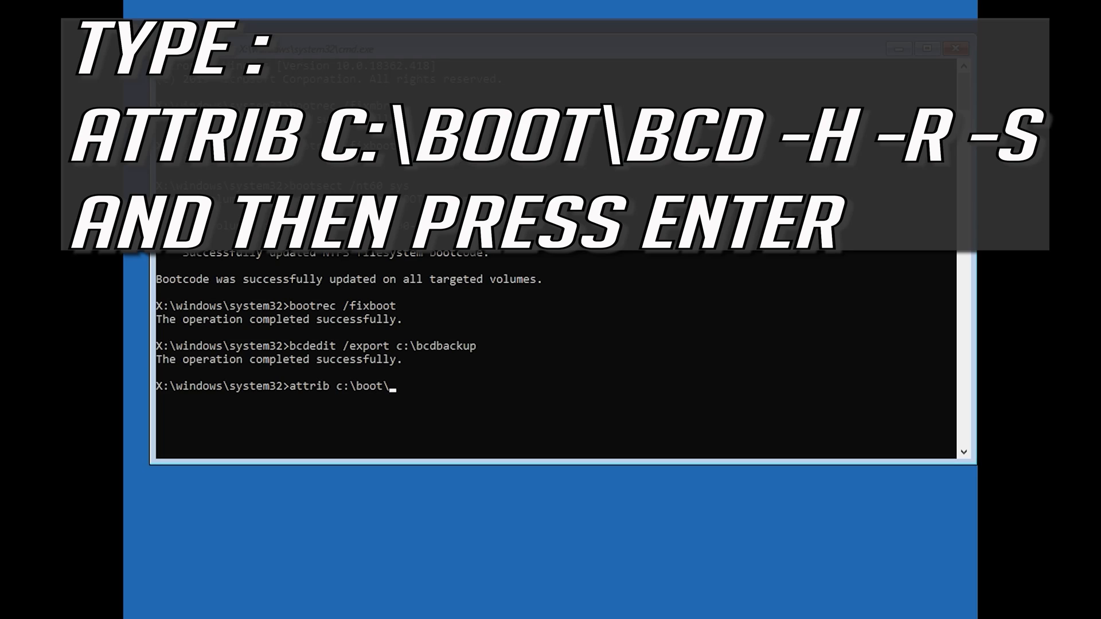
pyautogui.write('bcd -h -r')
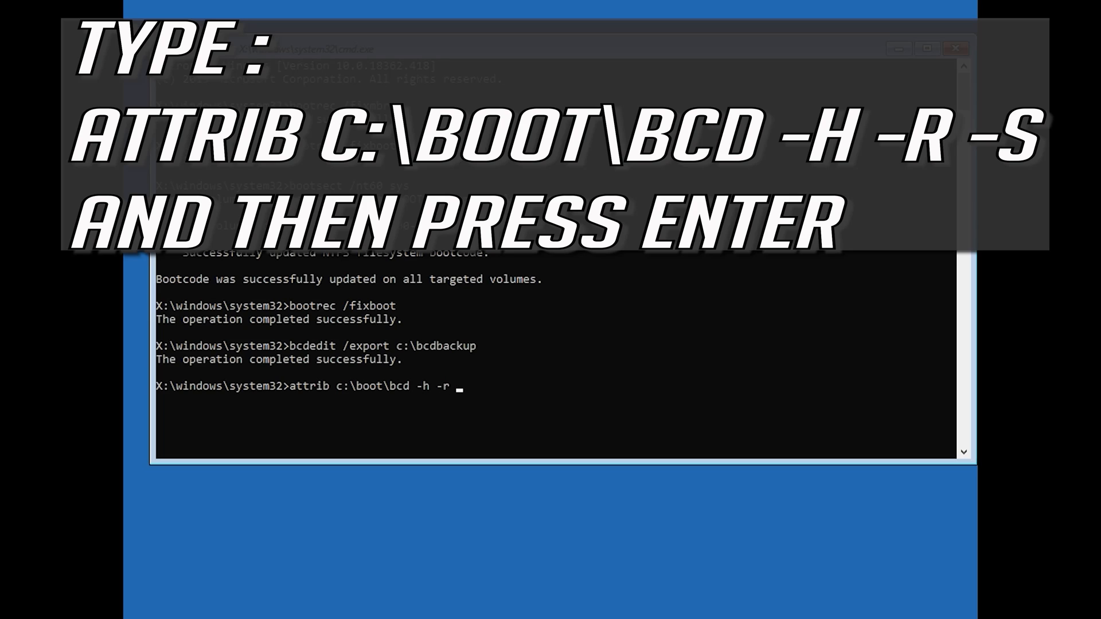
pyautogui.write('s')
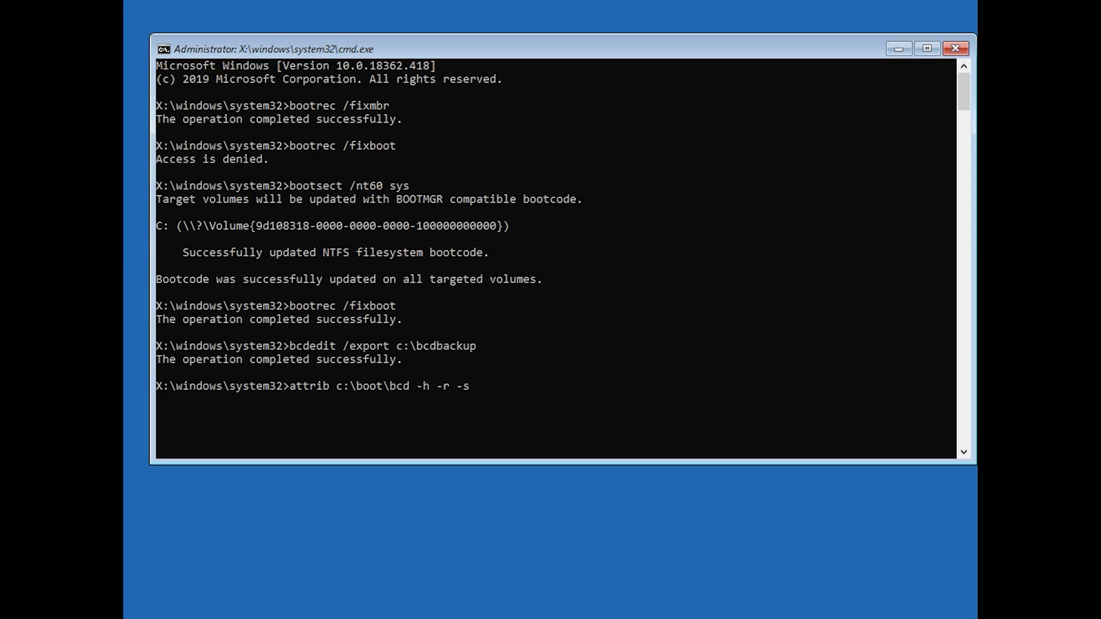
pyautogui.press('Return')
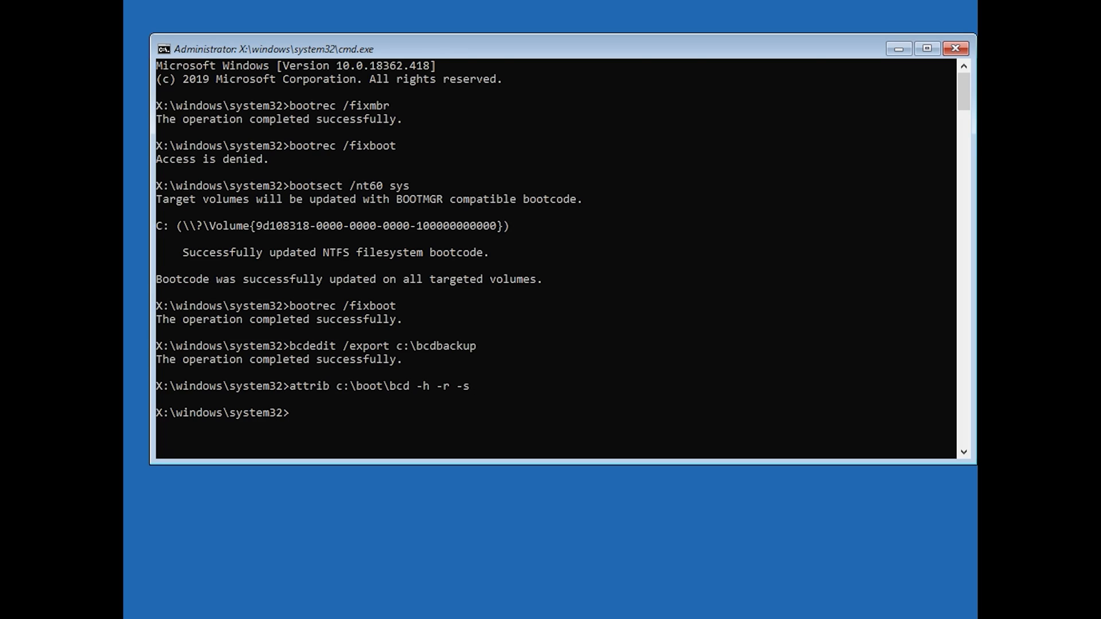
# - Enter ren c:\boot\bcd bcd.old to rename the boot configuration file
pyautogui.write('ren')
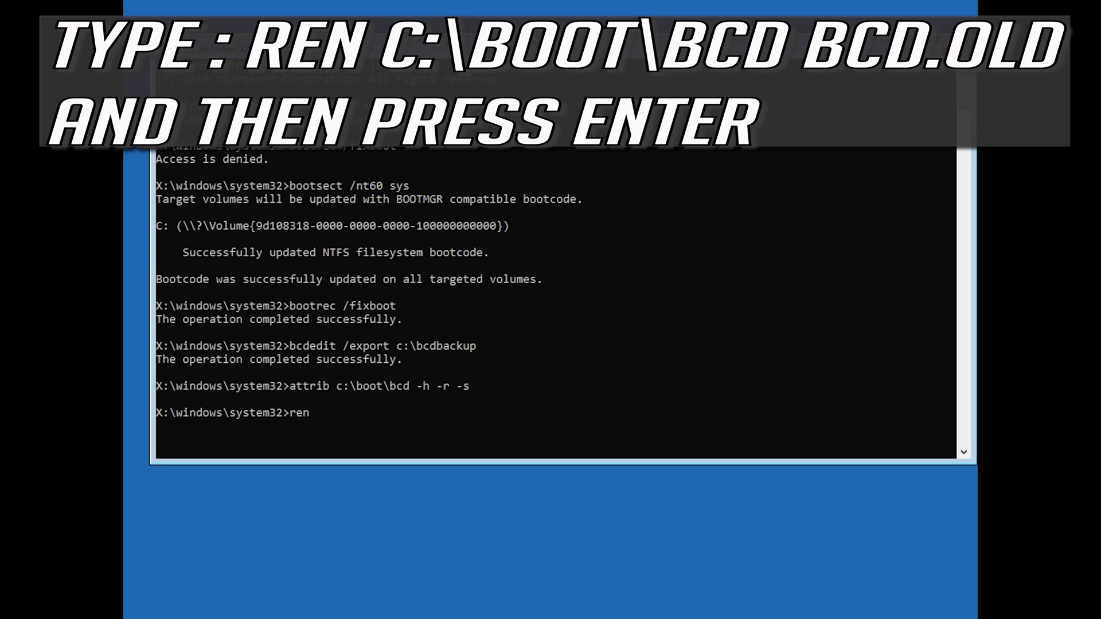
pyautogui.write('c:')
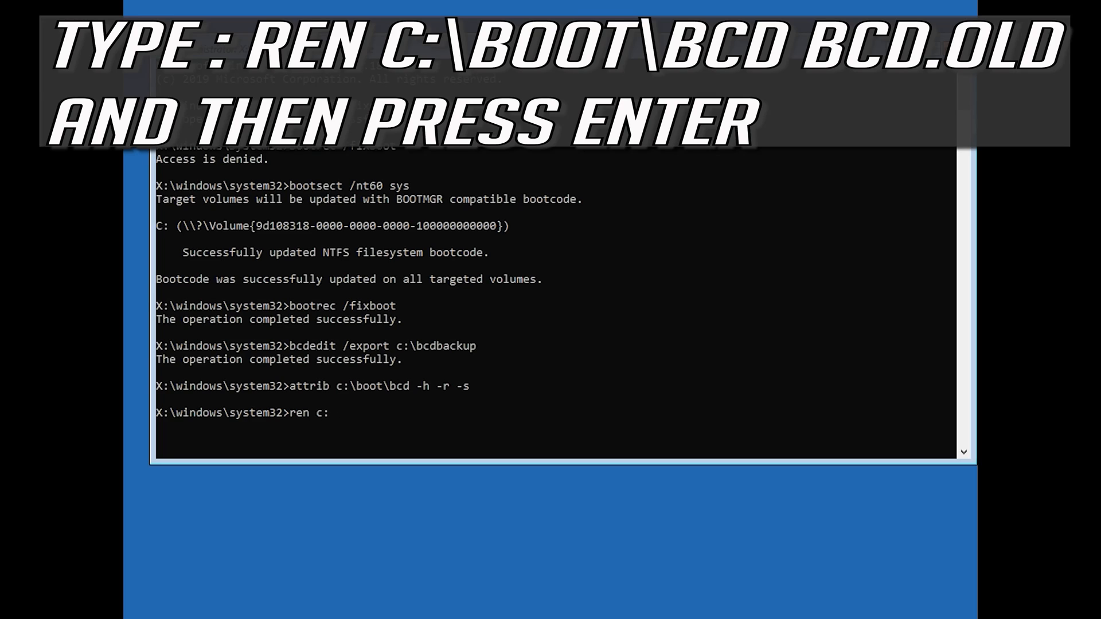
pyautogui.write('\\b')
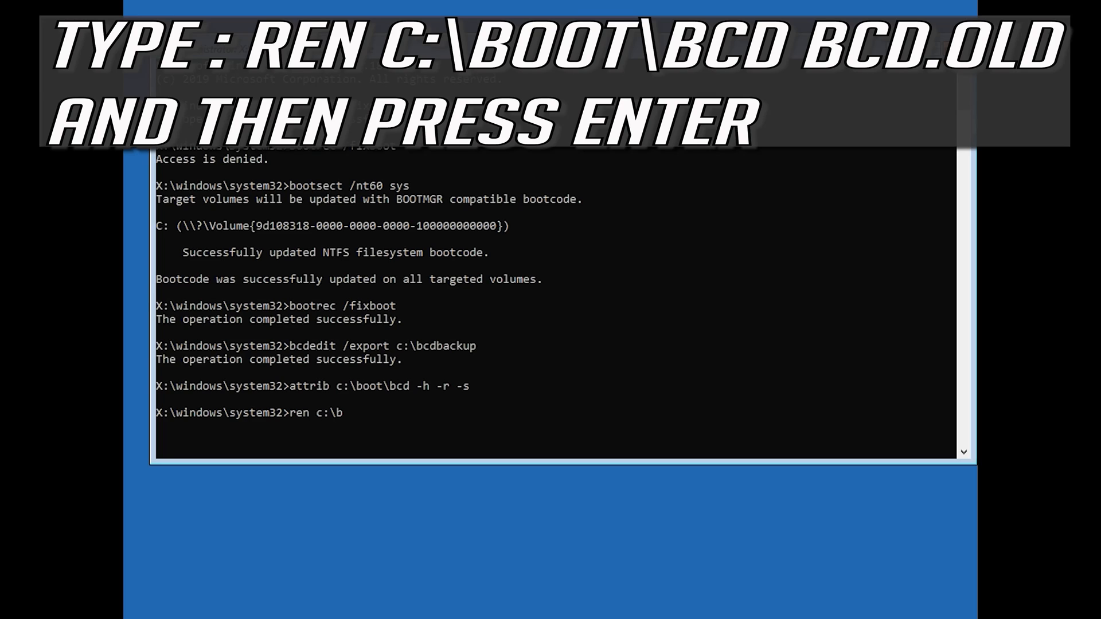
pyautogui.write('oot')
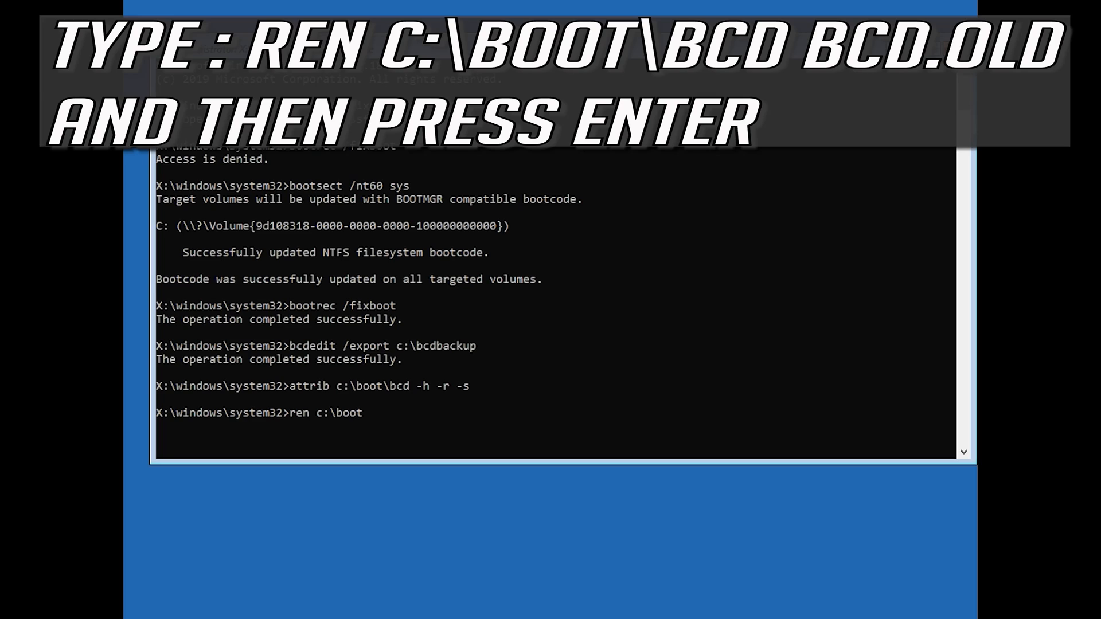
pyautogui.write('\\bcd')
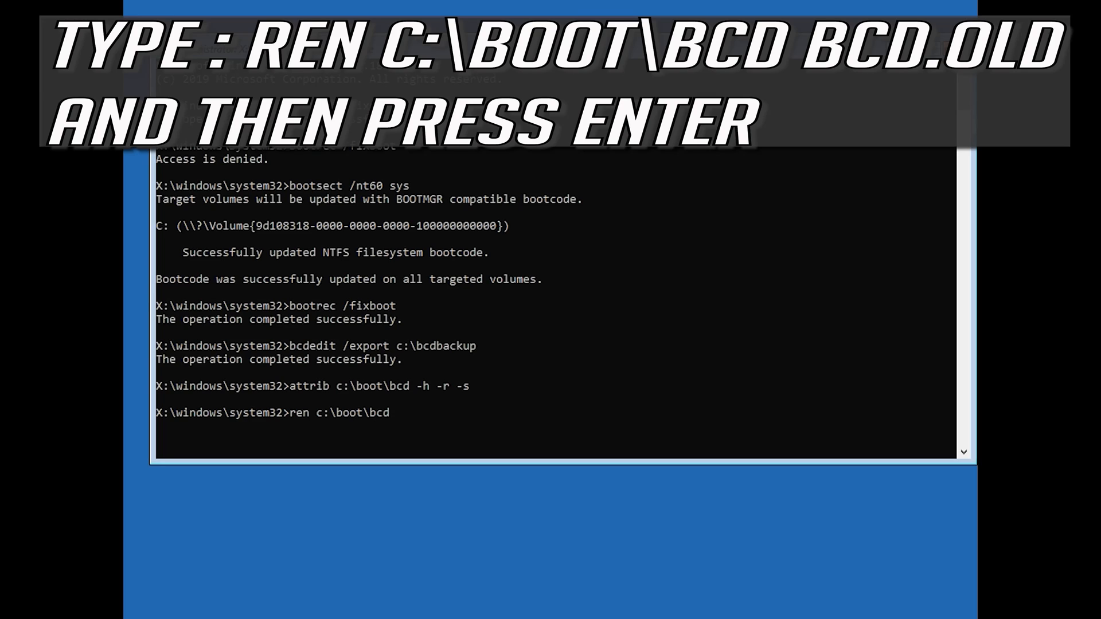
pyautogui.write('bcd.')
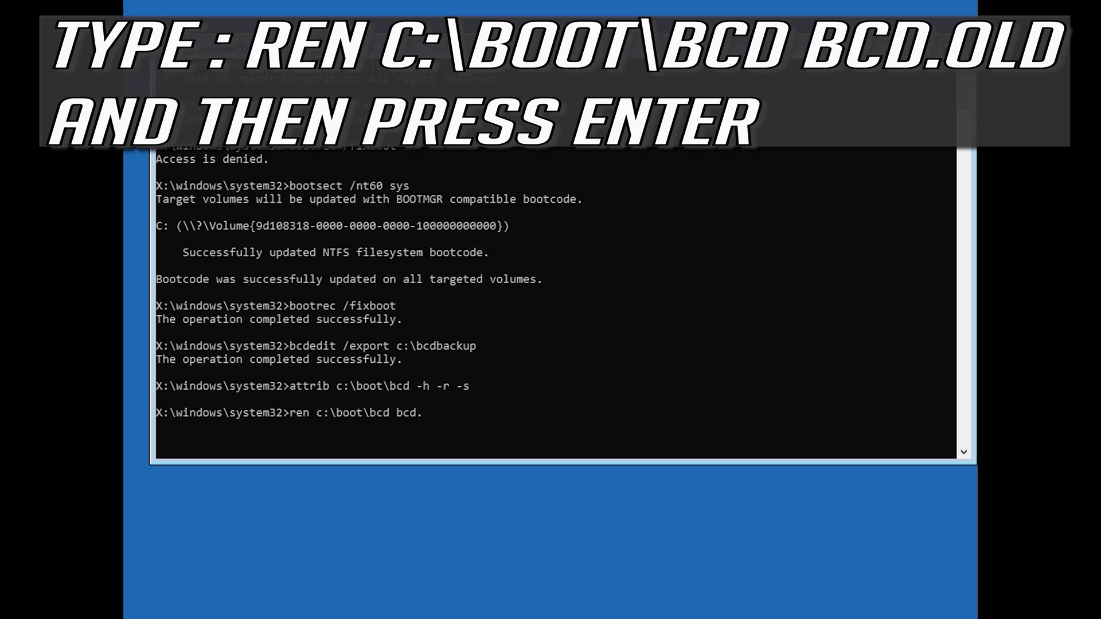
pyautogui.write('.old')
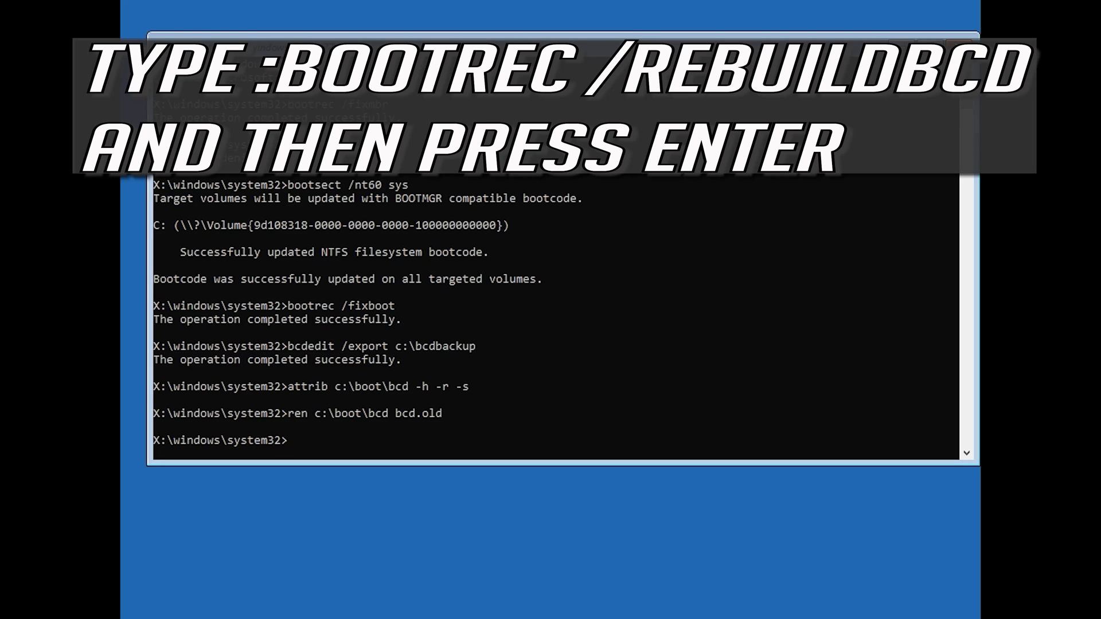
# - Run bootrec /rebuildbcd so it scans all disks and finds the D:\Windows installation
pyautogui.write('boo')
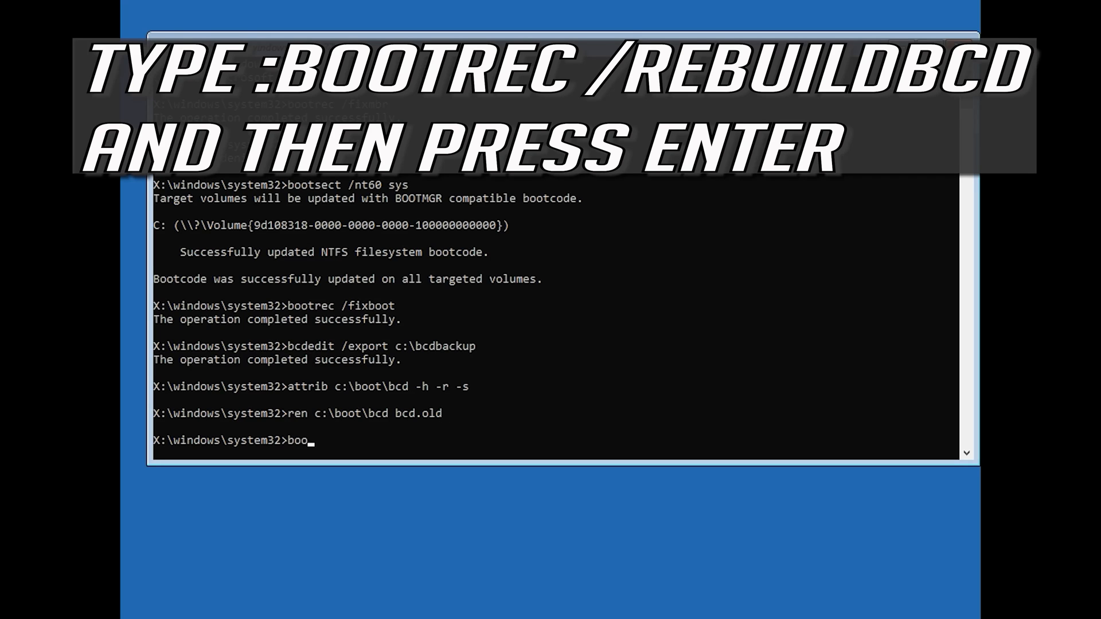
pyautogui.write('trec /')
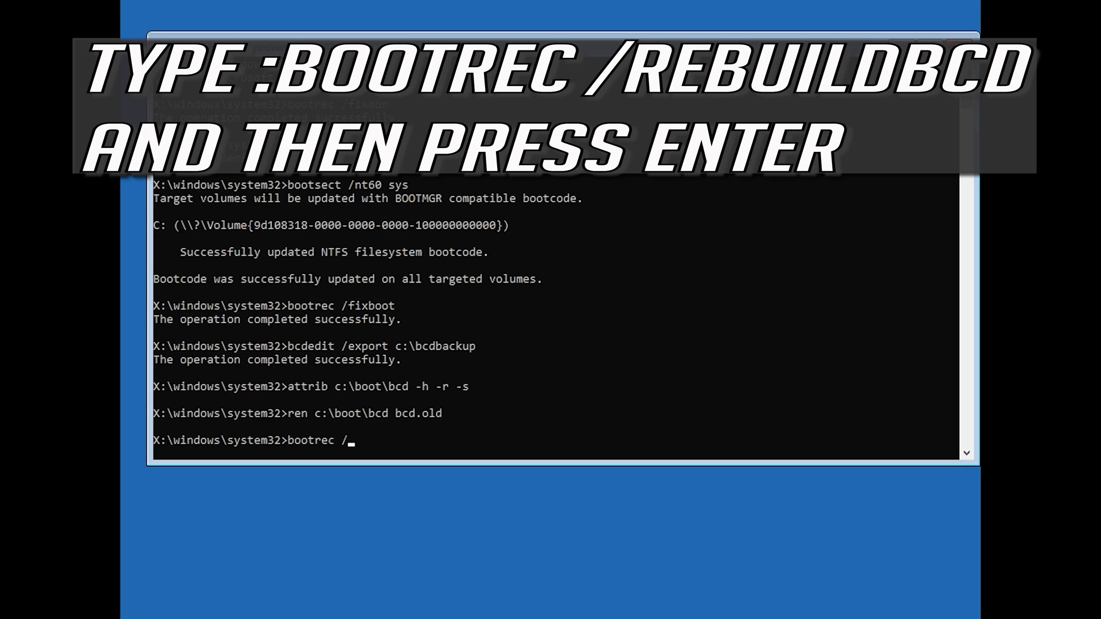
pyautogui.write('reb')
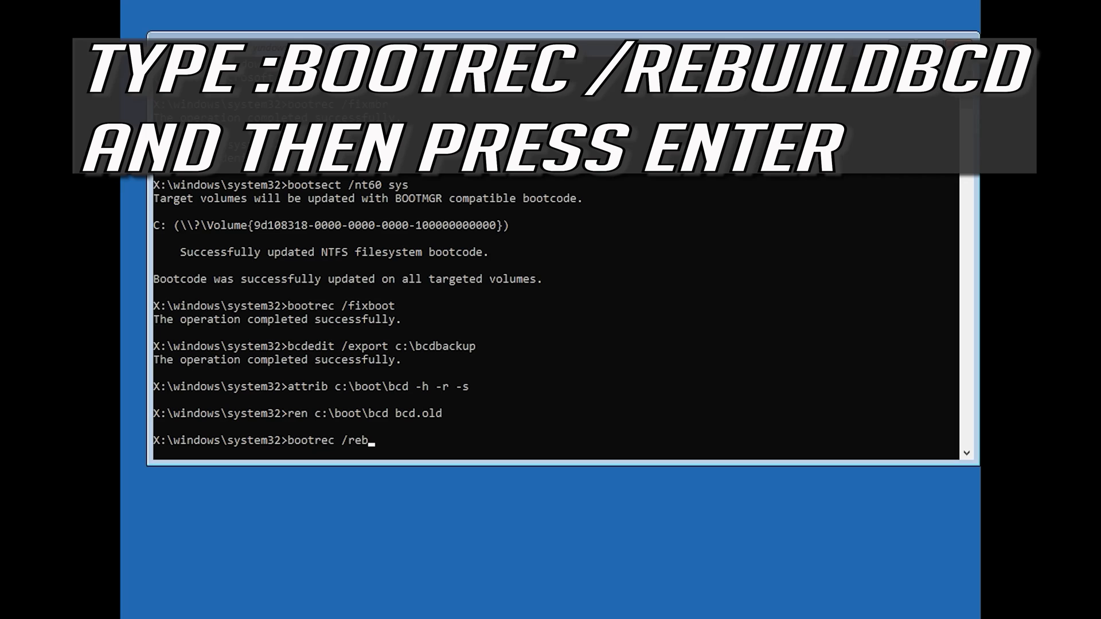
pyautogui.write('uildb')
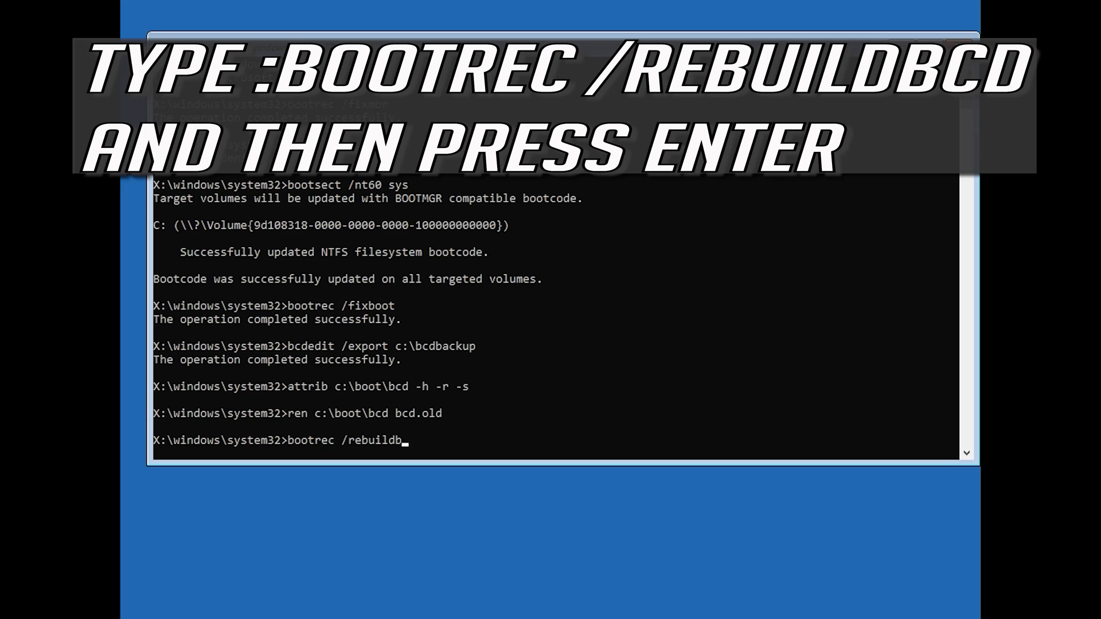
pyautogui.write('cd')
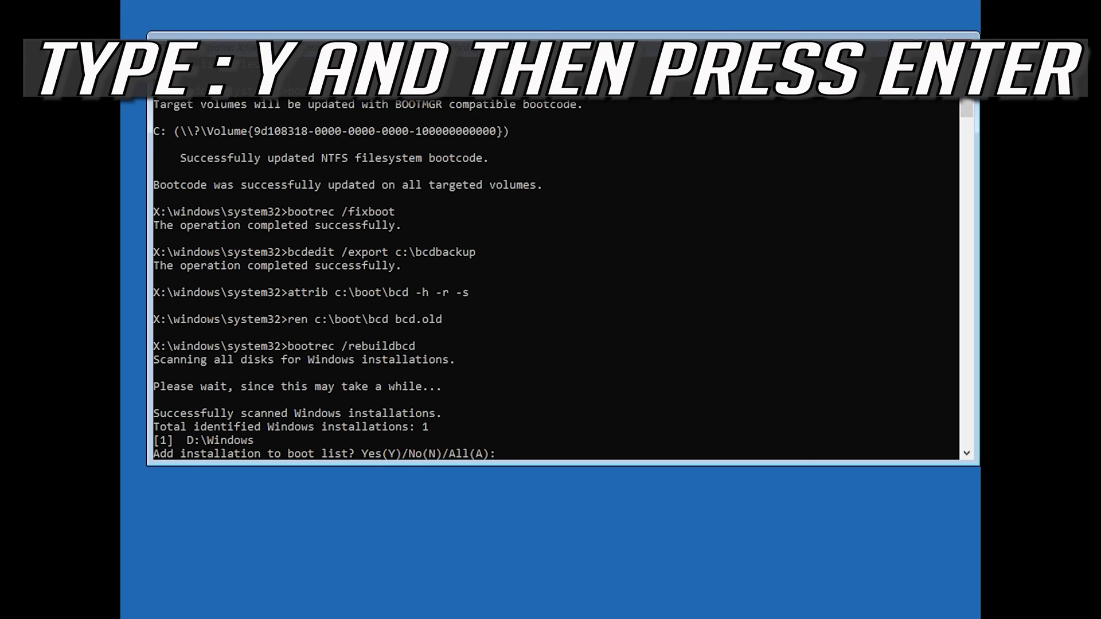
# - Answer y to add D:\Windows to the boot list, then exit Command Prompt
pyautogui.write('y')
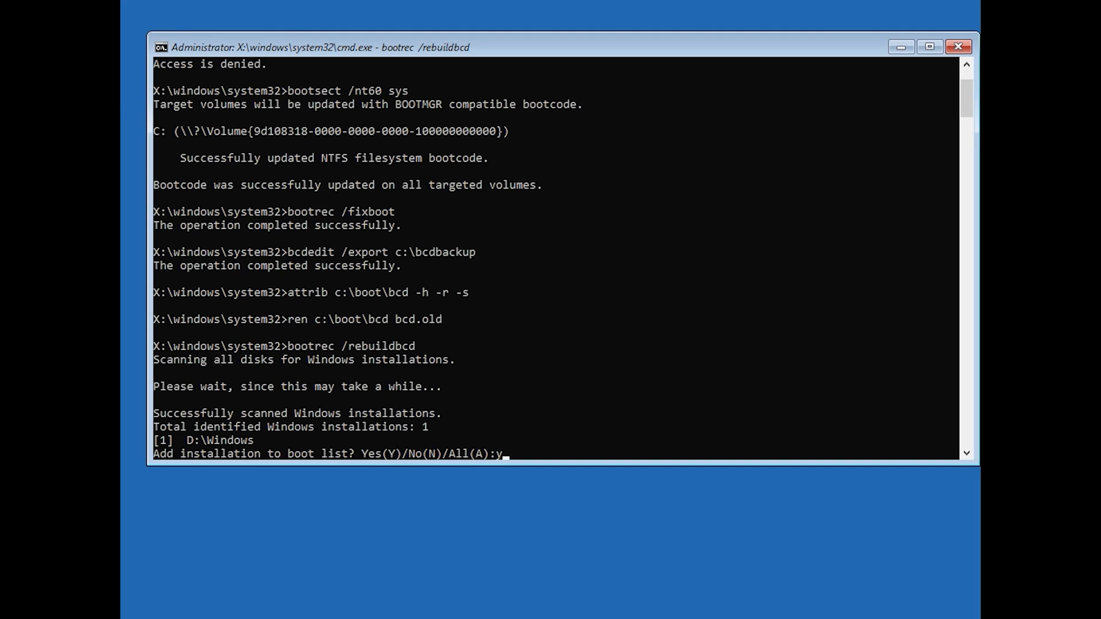
pyautogui.press('Return')
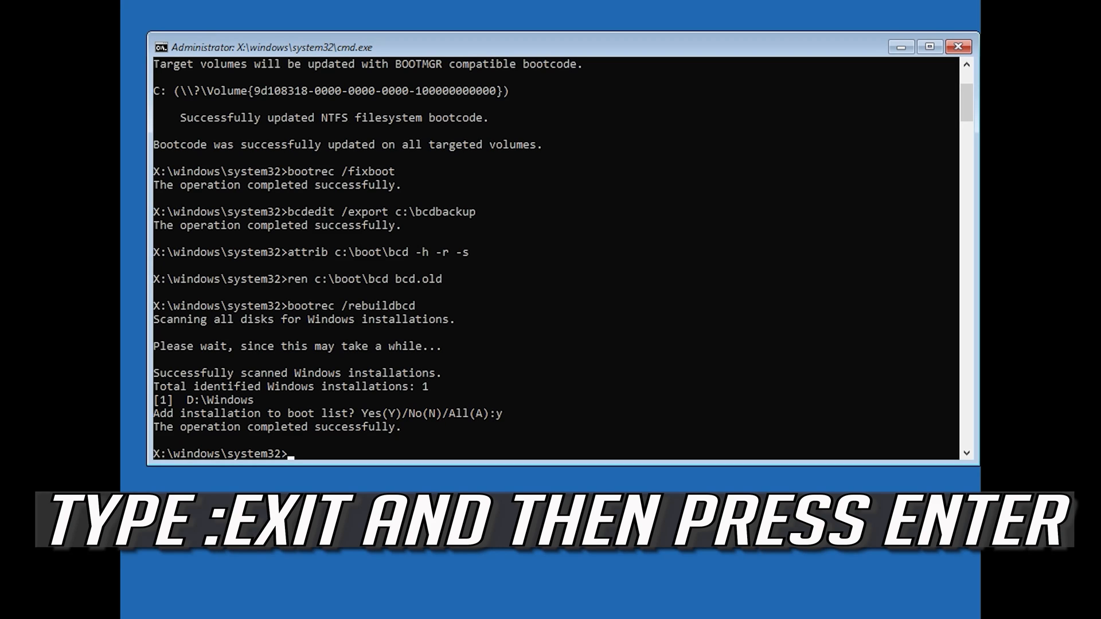
pyautogui.write('exi')
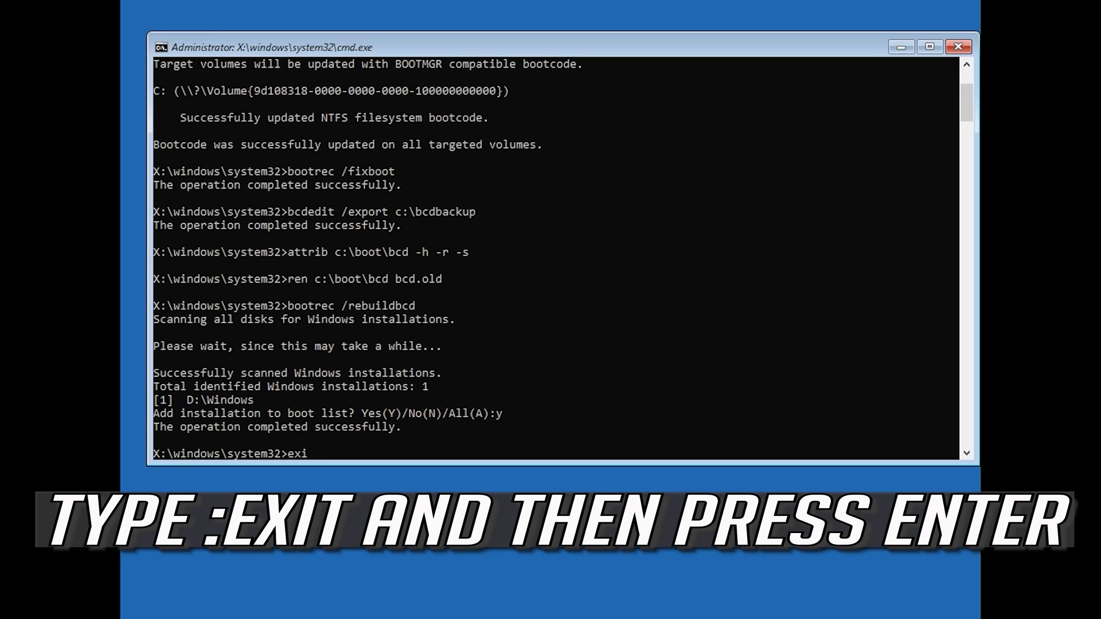
pyautogui.write('t')
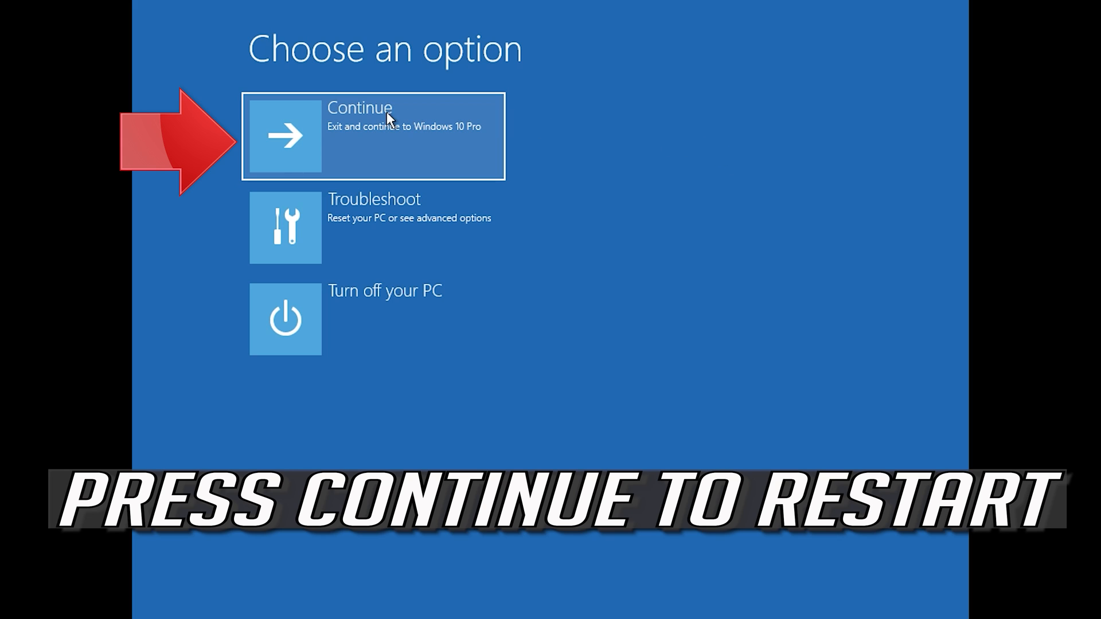
pyautogui.moveTo(360, 146)
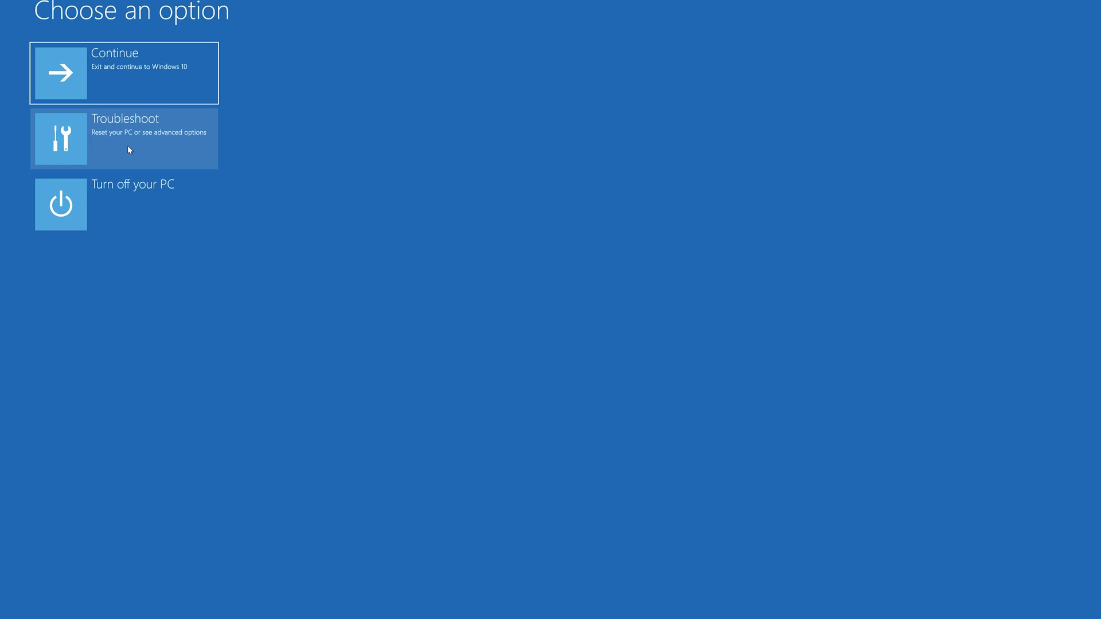
# - Launch System Restore from Troubleshoot > Advanced options
pyautogui.click(123, 137)
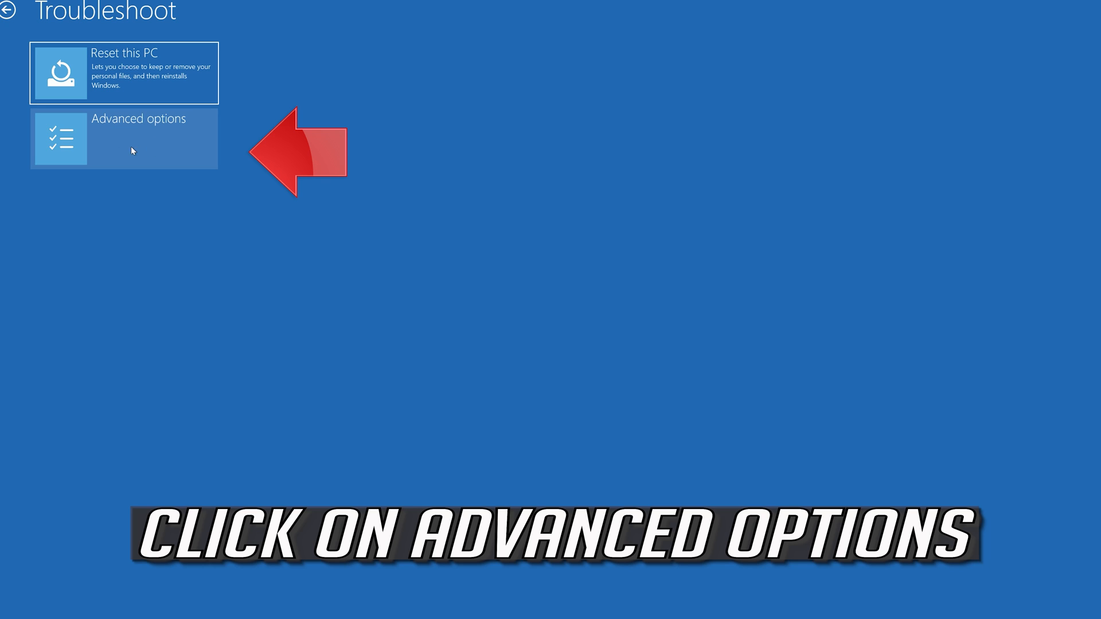
pyautogui.click(124, 138)
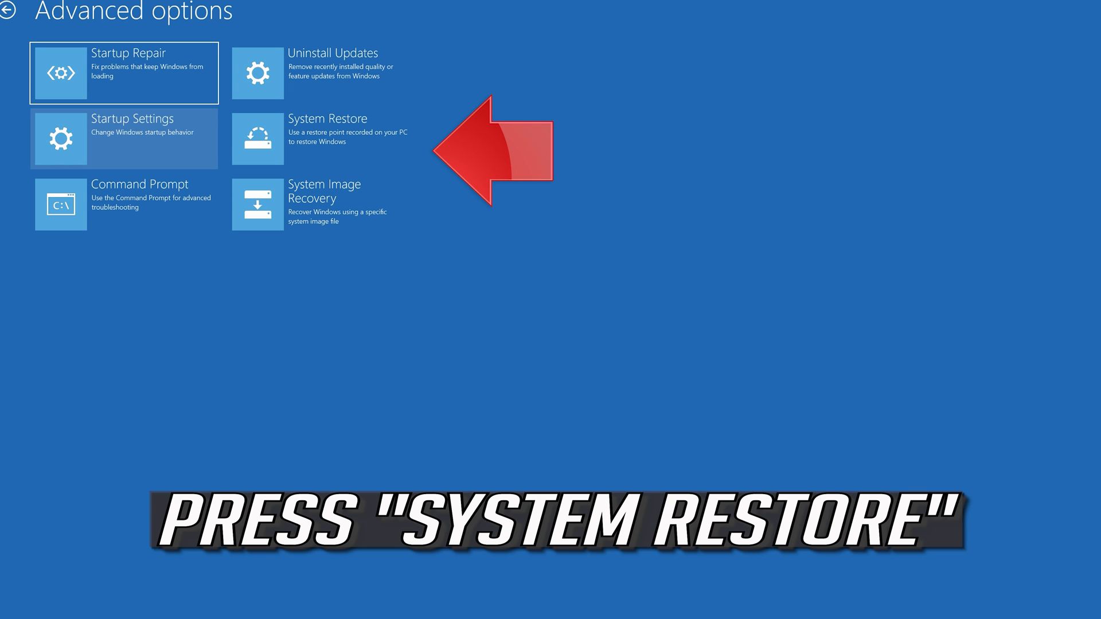
pyautogui.moveTo(336, 152)
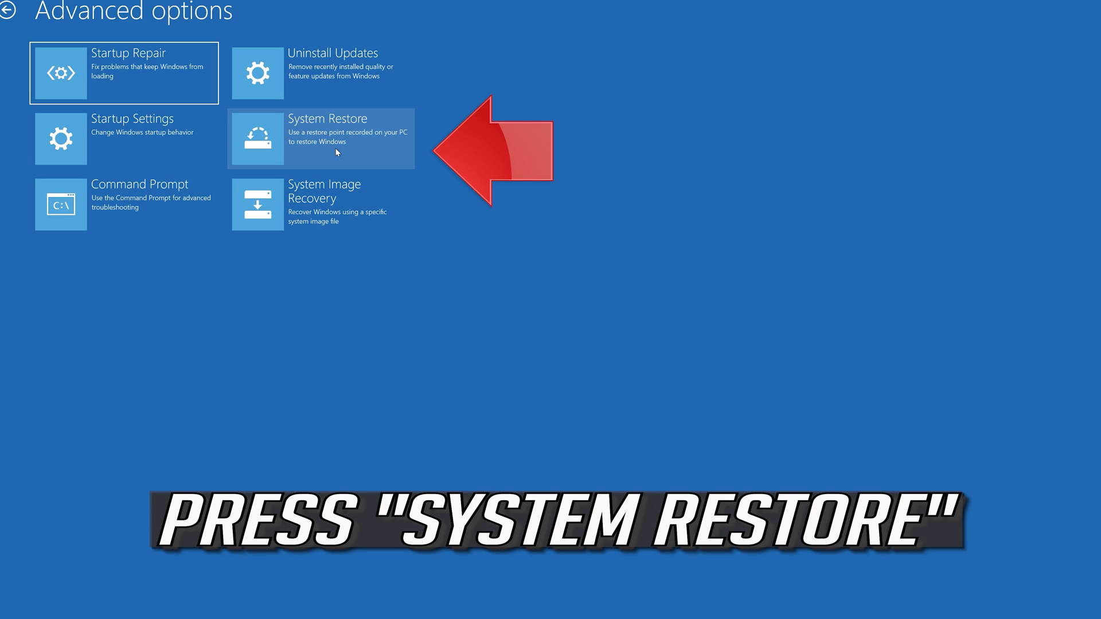
pyautogui.moveTo(343, 155)
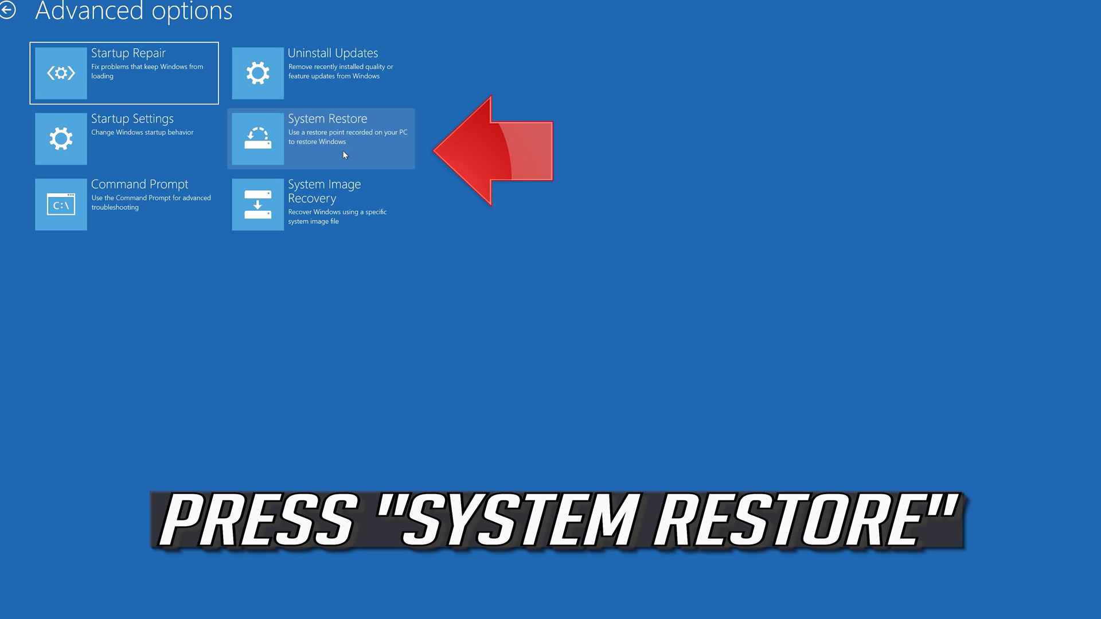
pyautogui.click(327, 139)
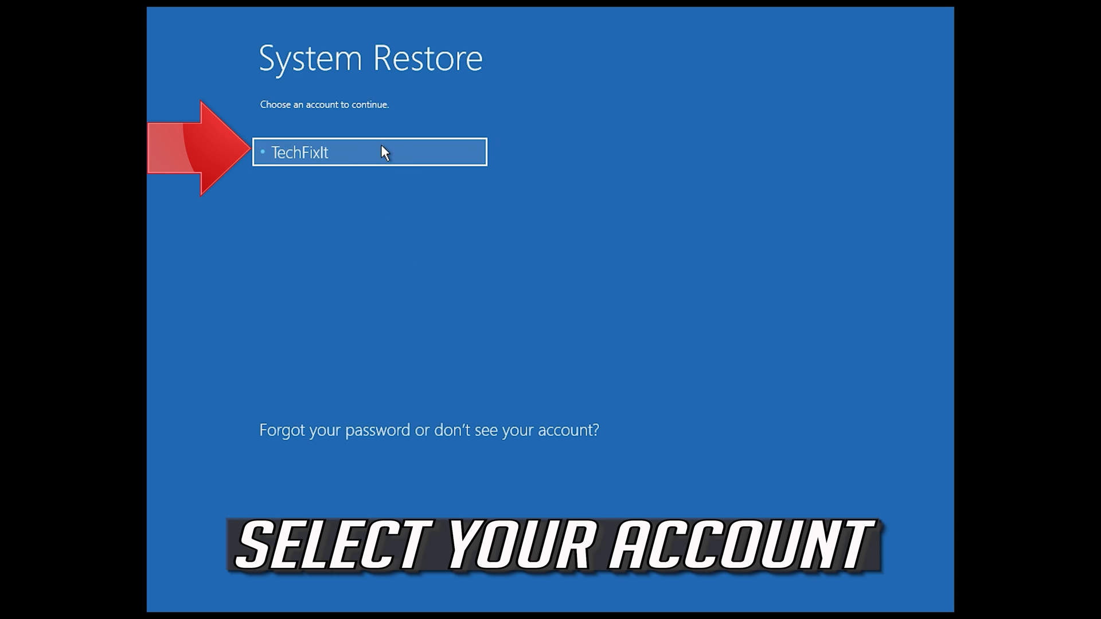
# - Choose the user account and continue past its password prompt into System Restore
pyautogui.click(368, 152)
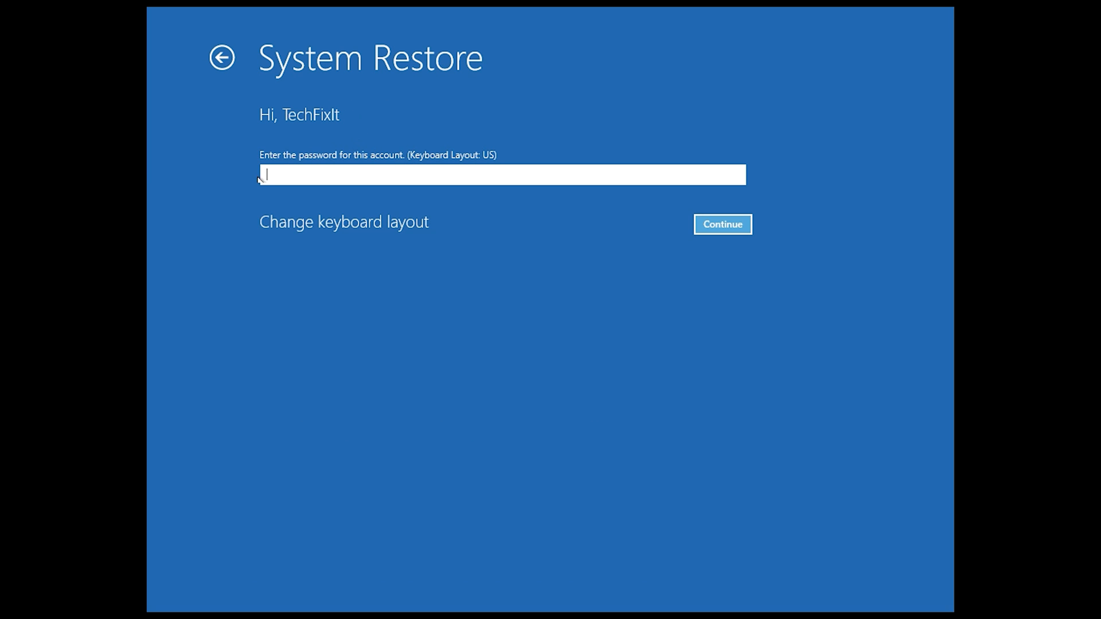
pyautogui.moveTo(523, 204)
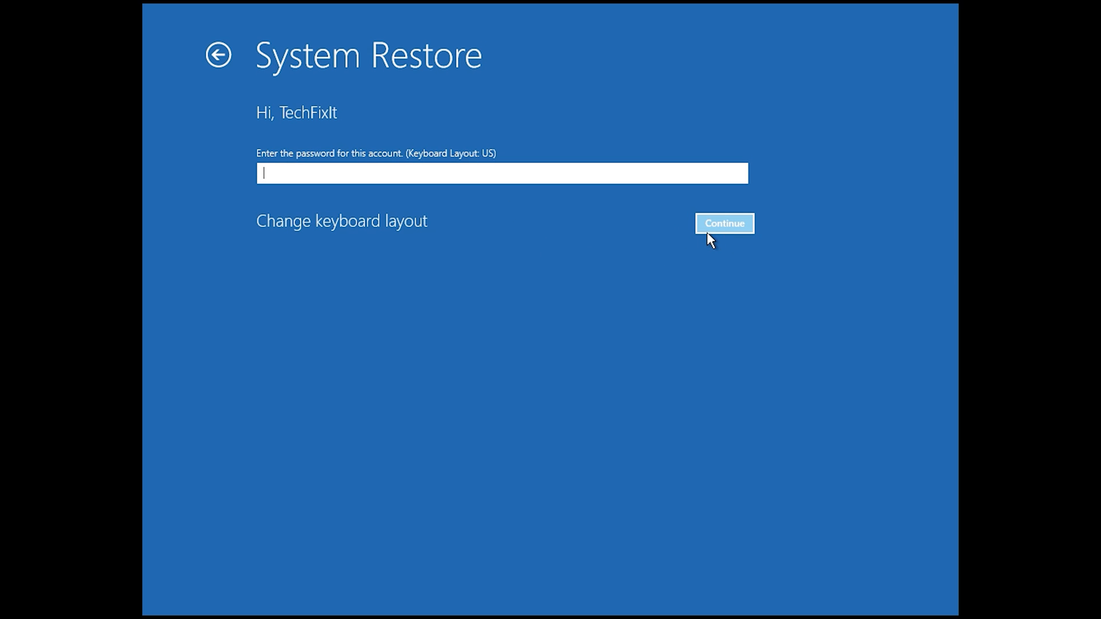
pyautogui.click(724, 224)
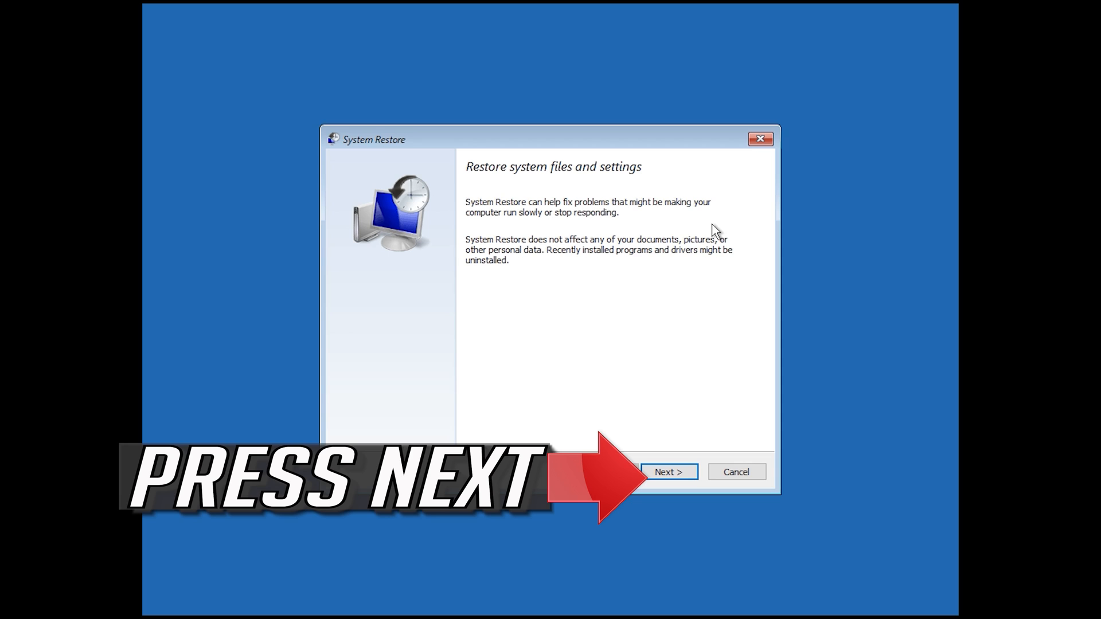
pyautogui.moveTo(702, 459)
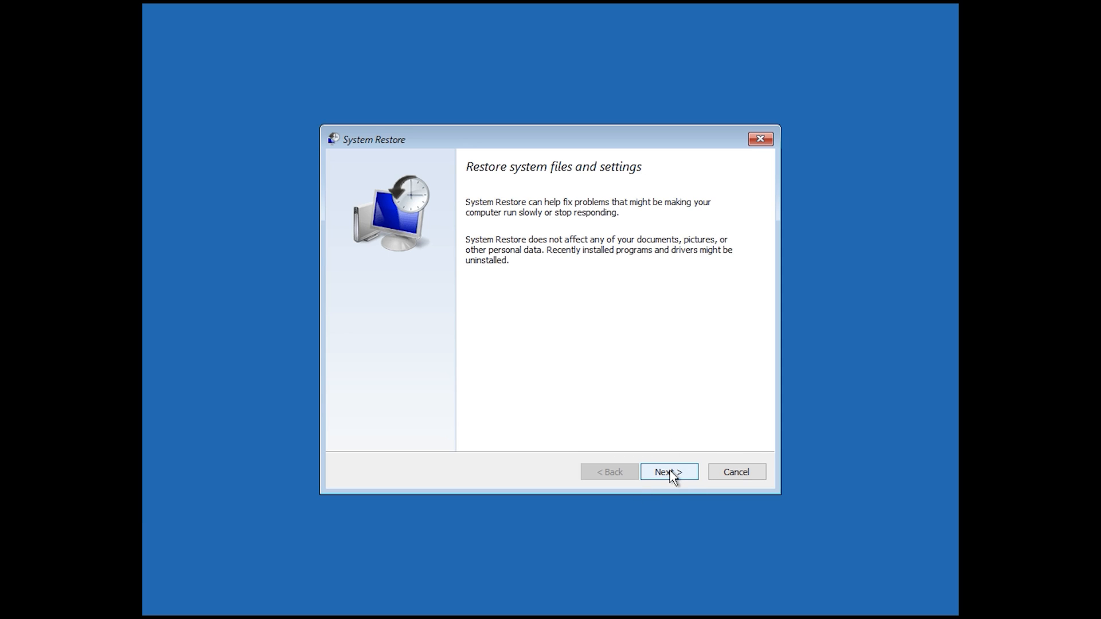
# - Restore to the 1/10/2020 12:21:42 AM point, finishing and accepting the no-interruption warning
pyautogui.click(668, 472)
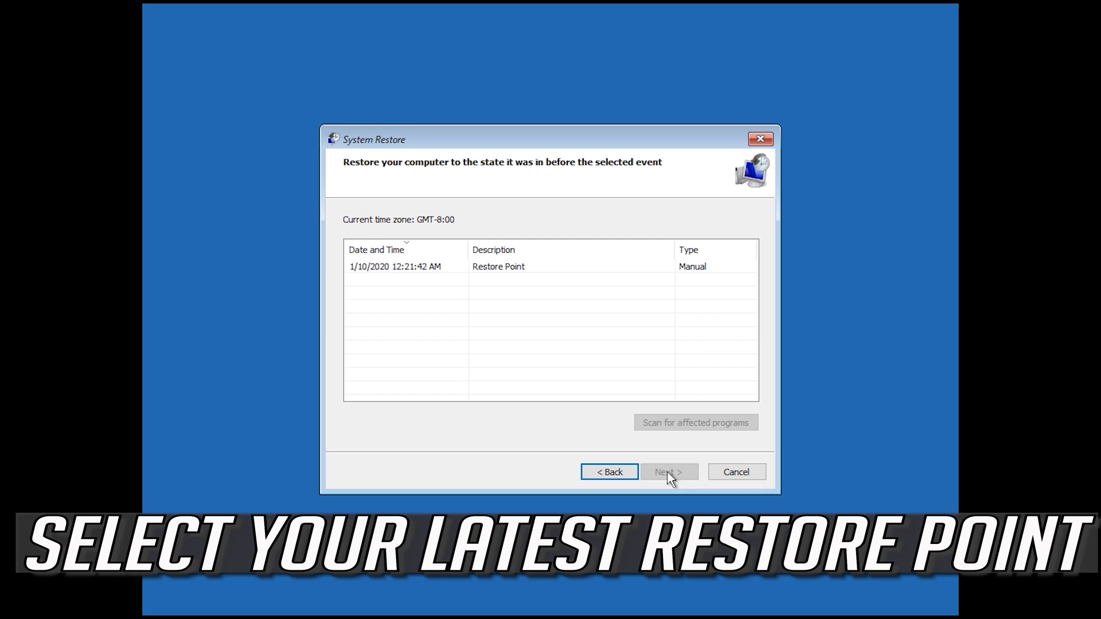
pyautogui.click(498, 266)
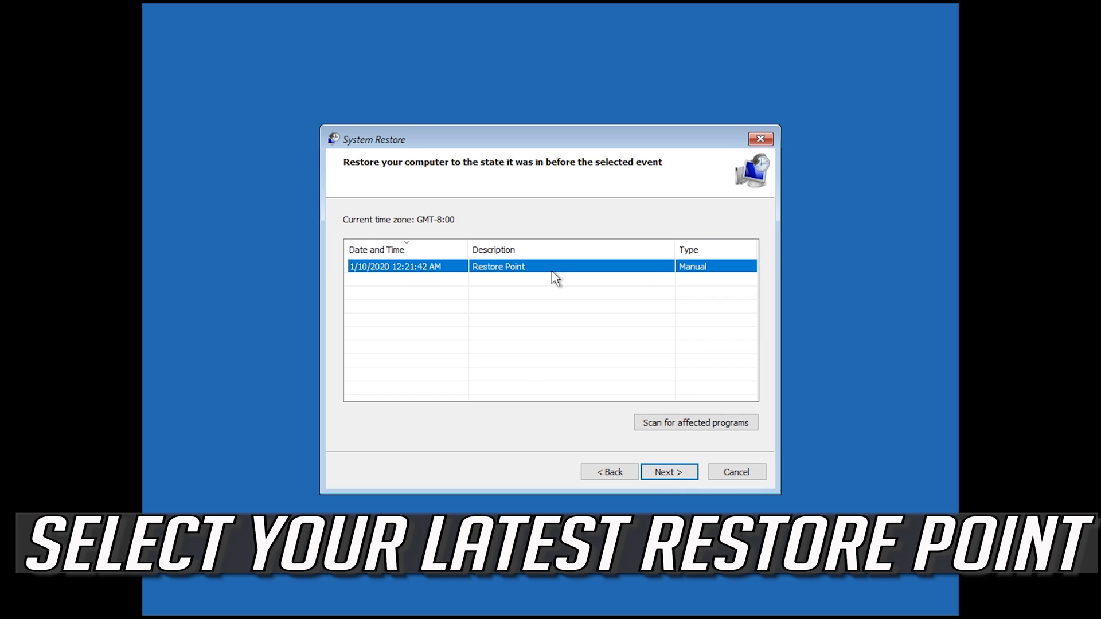
pyautogui.moveTo(630, 288)
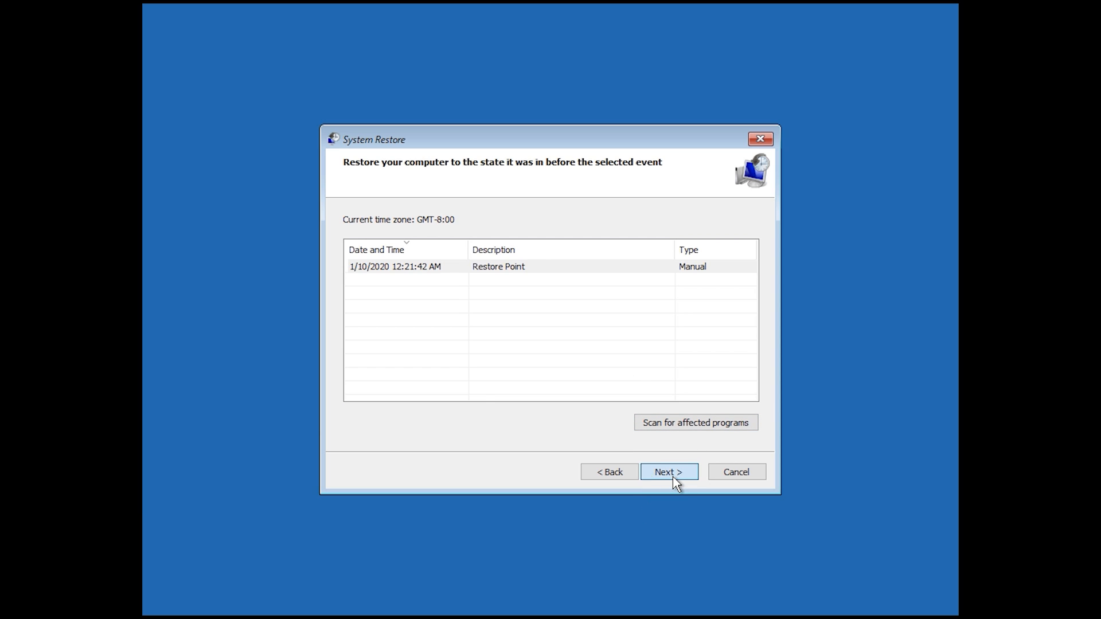
pyautogui.click(668, 472)
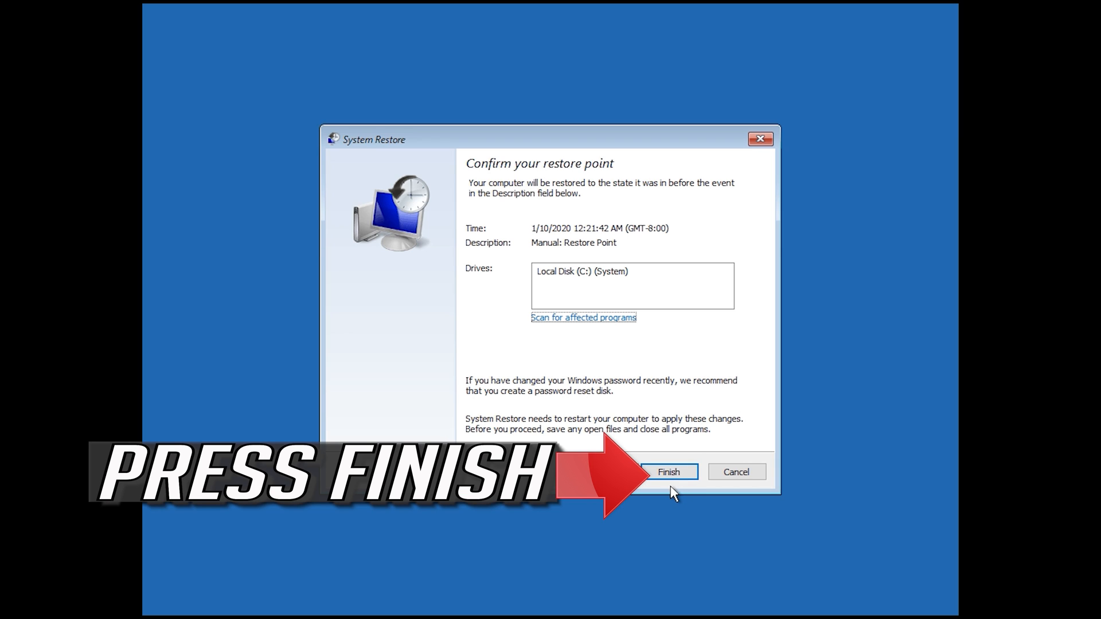
pyautogui.moveTo(665, 495)
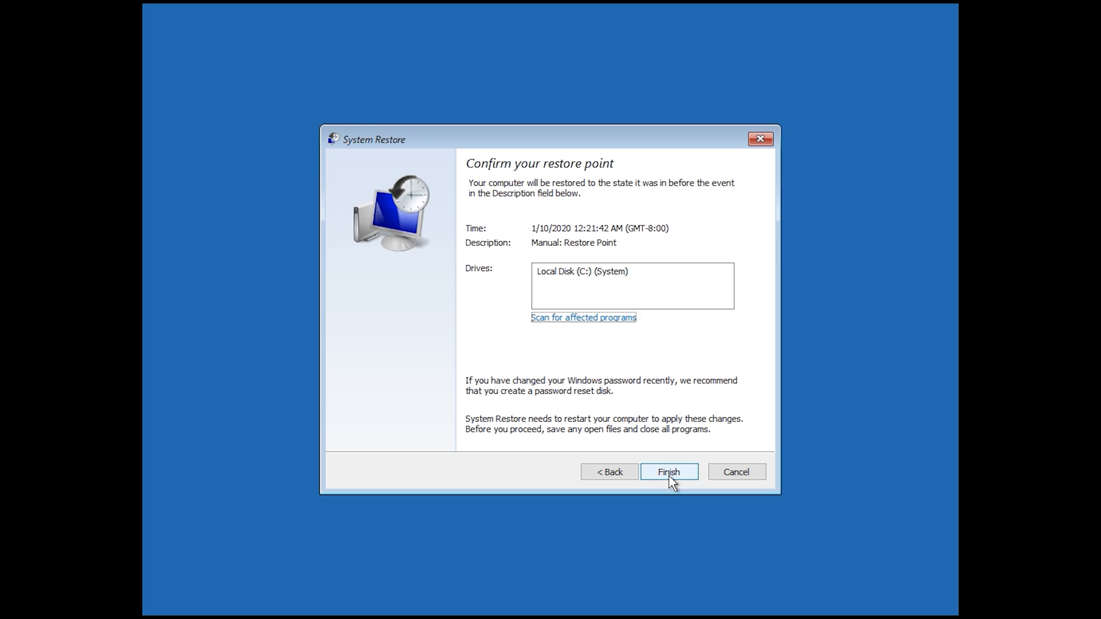
pyautogui.click(668, 471)
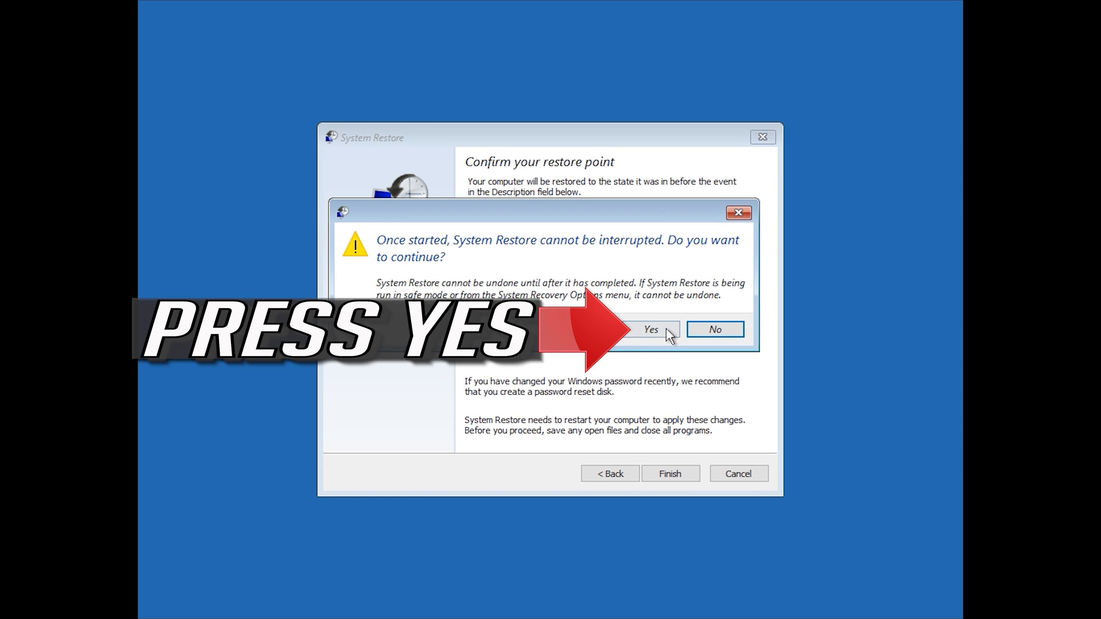
pyautogui.click(649, 329)
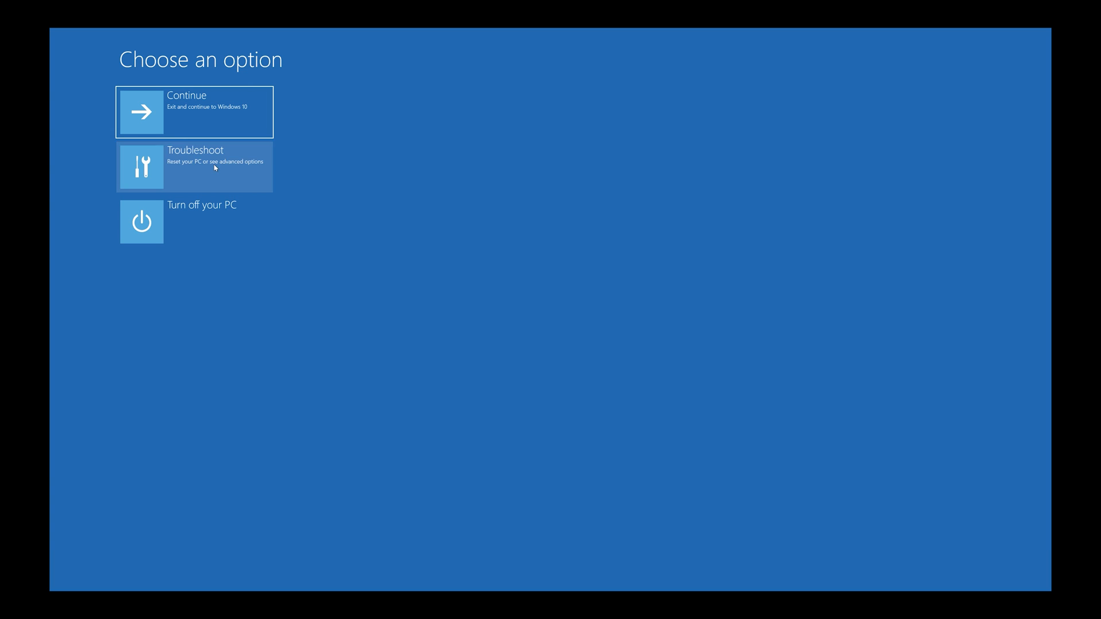
# - Start Reset this PC from Troubleshoot, choosing Keep my files
pyautogui.click(195, 167)
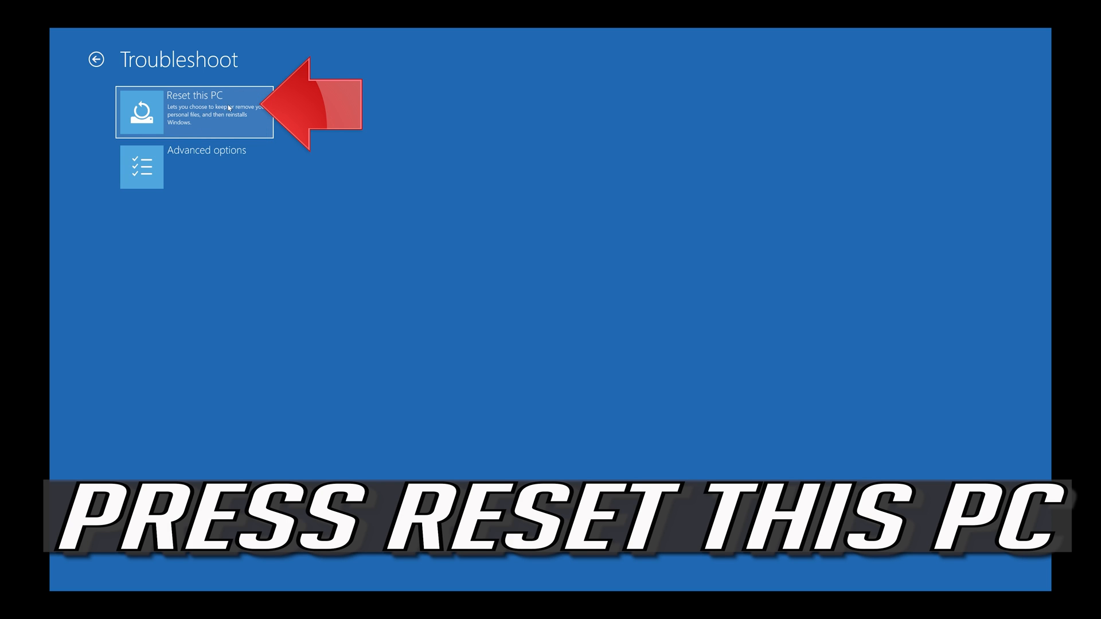
pyautogui.click(196, 110)
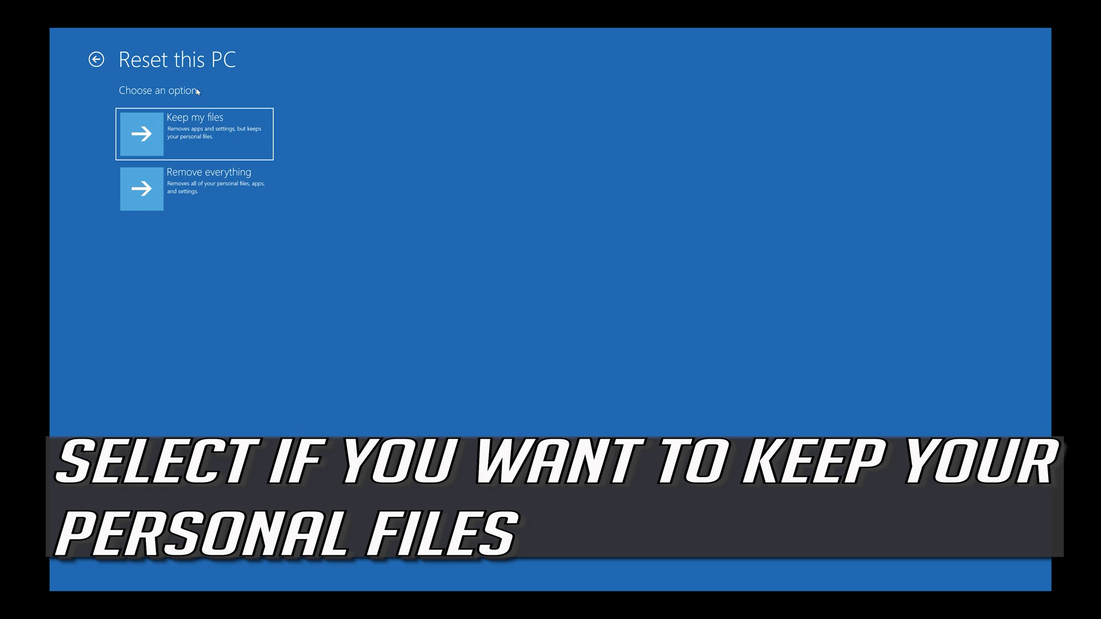
pyautogui.moveTo(195, 187)
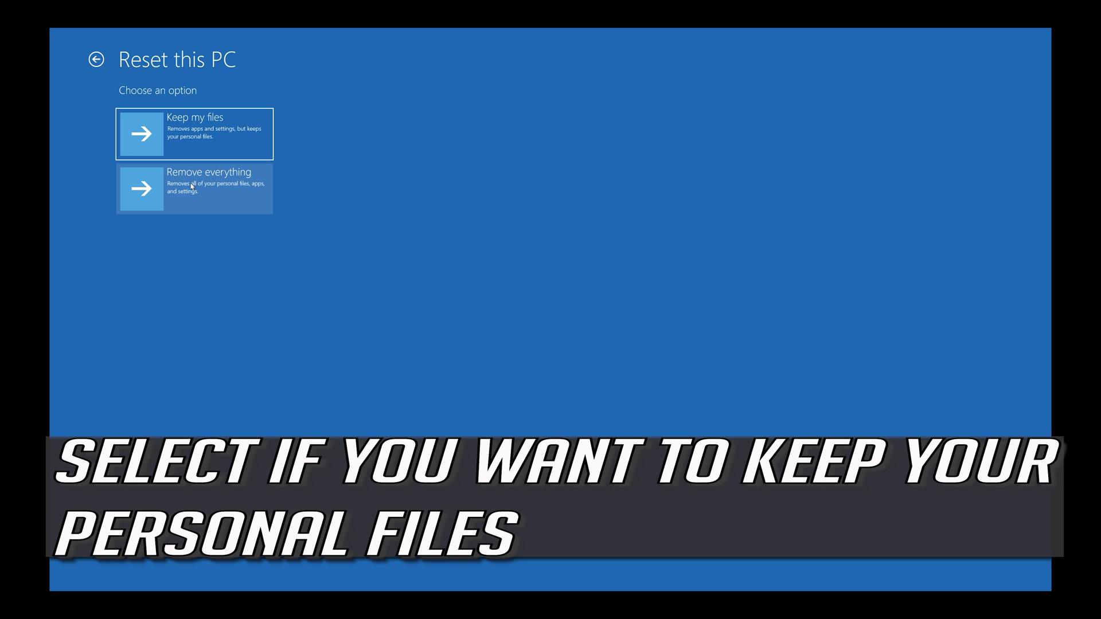
pyautogui.moveTo(200, 136)
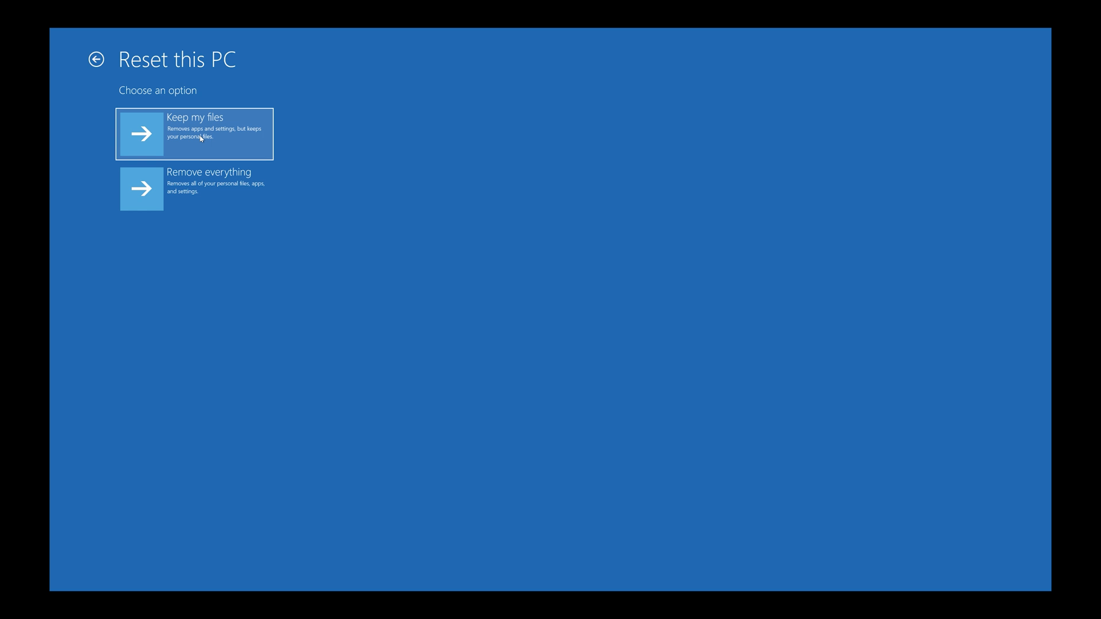
pyautogui.click(195, 133)
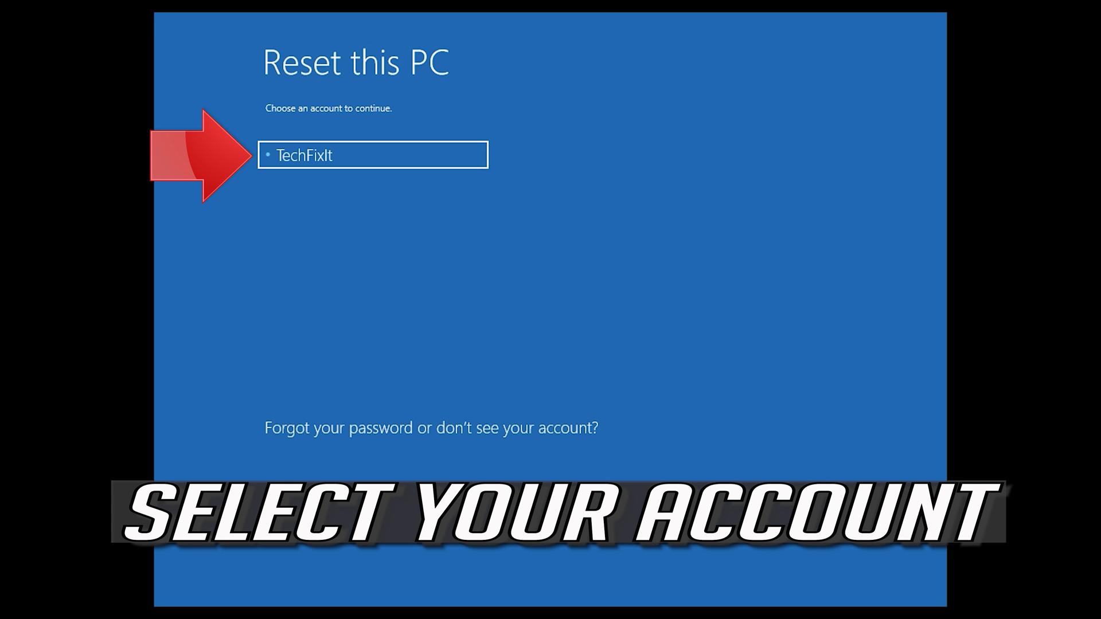
pyautogui.moveTo(320, 217)
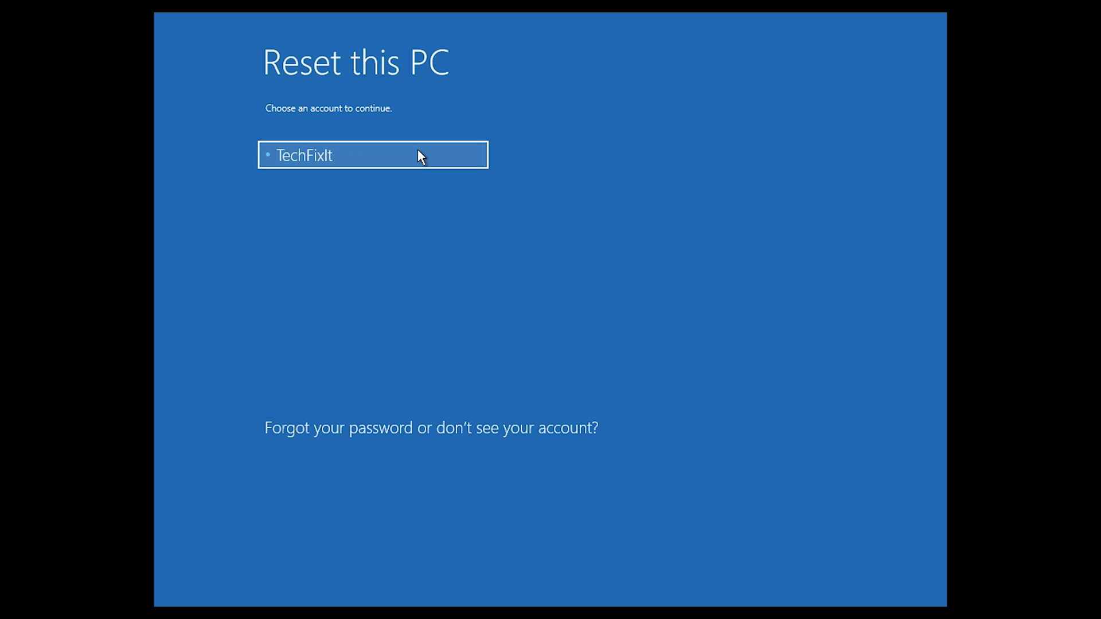
# - Choose the user account and continue past its password prompt for the reset
pyautogui.click(372, 155)
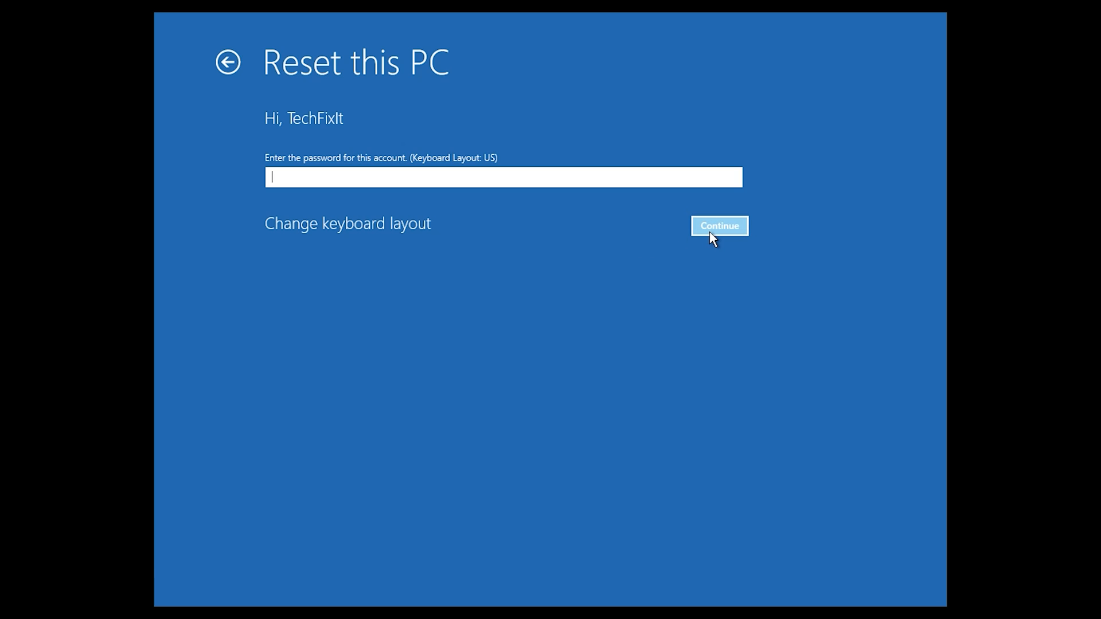
pyautogui.click(720, 226)
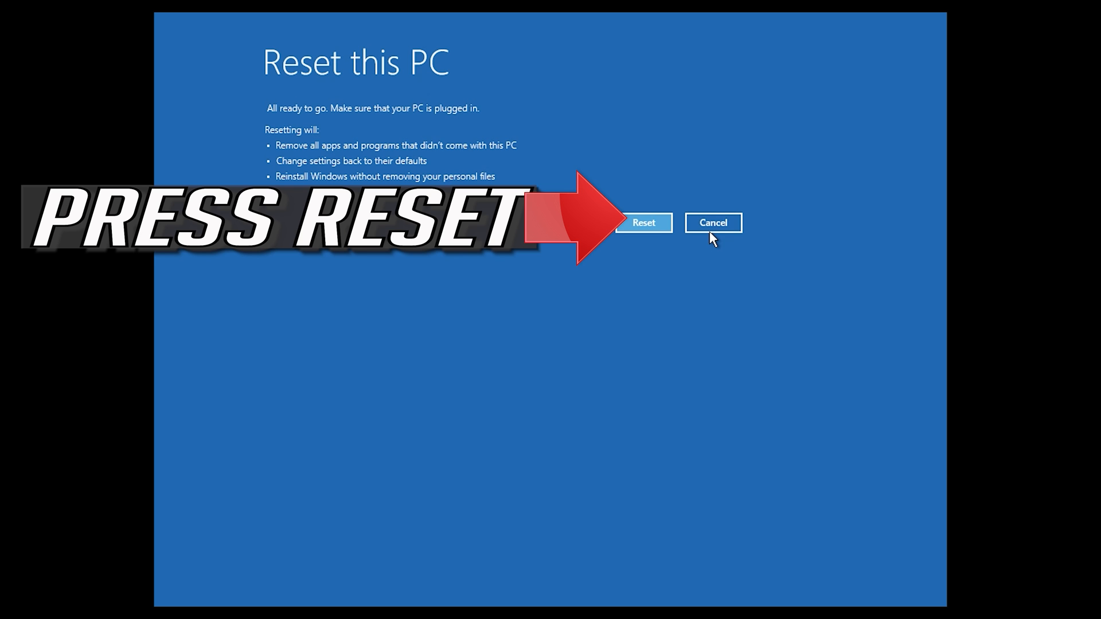
pyautogui.moveTo(679, 233)
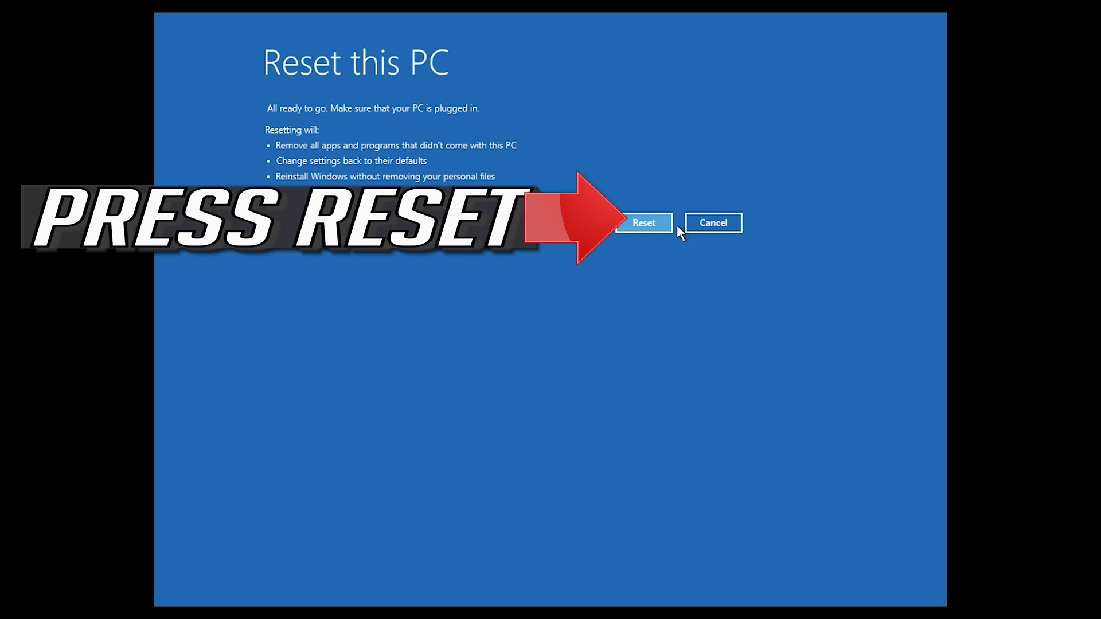
pyautogui.moveTo(649, 241)
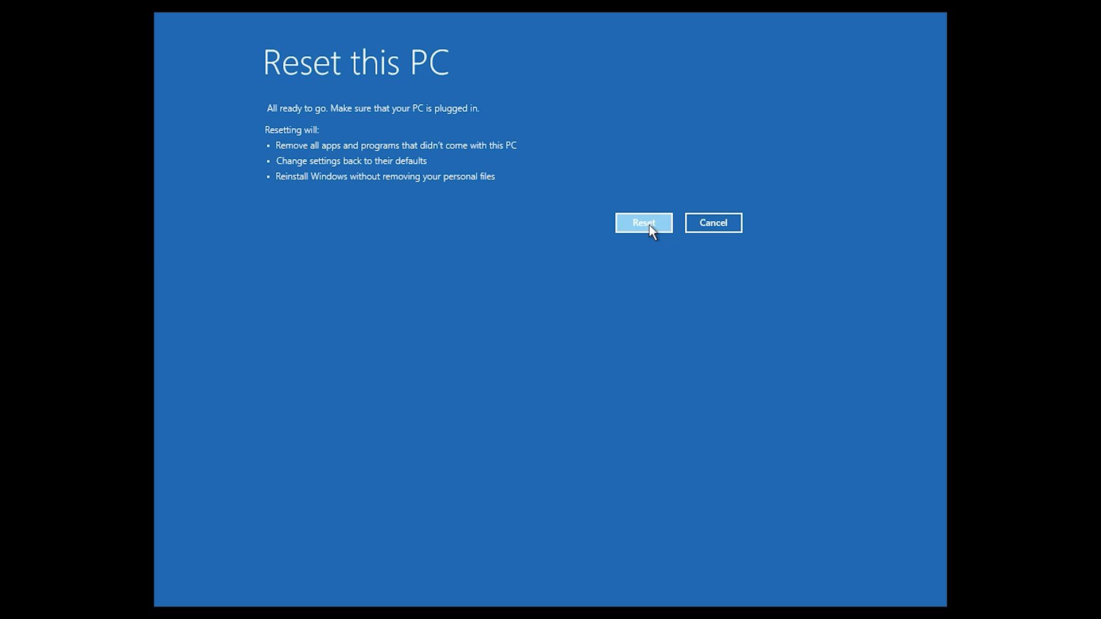
# - Confirm Reset on the summary so the PC begins reinstalling Windows
pyautogui.click(642, 222)
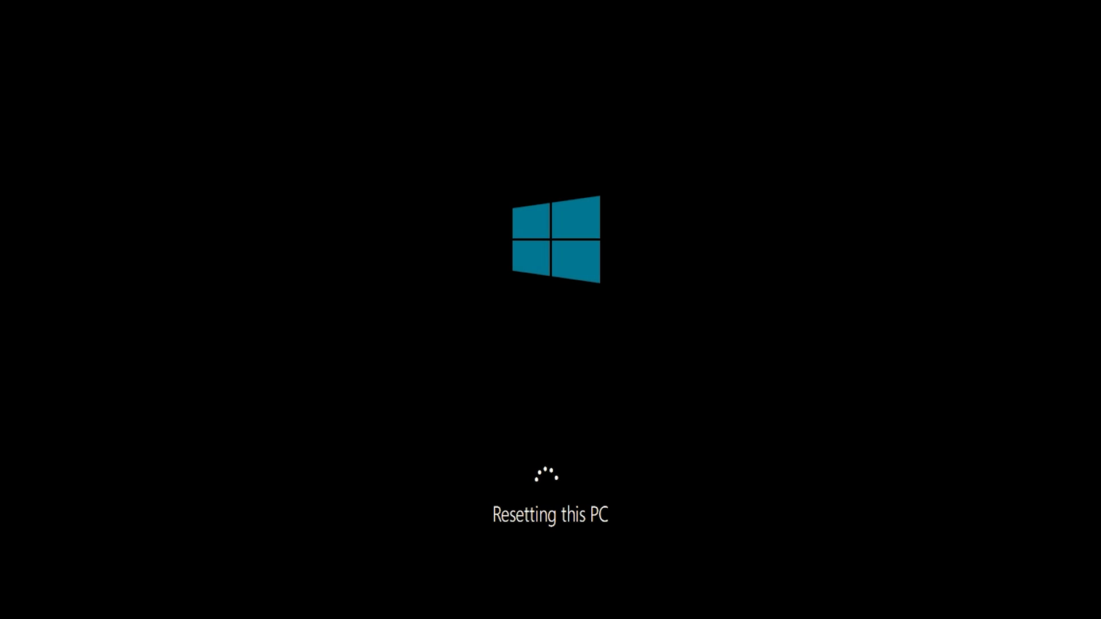